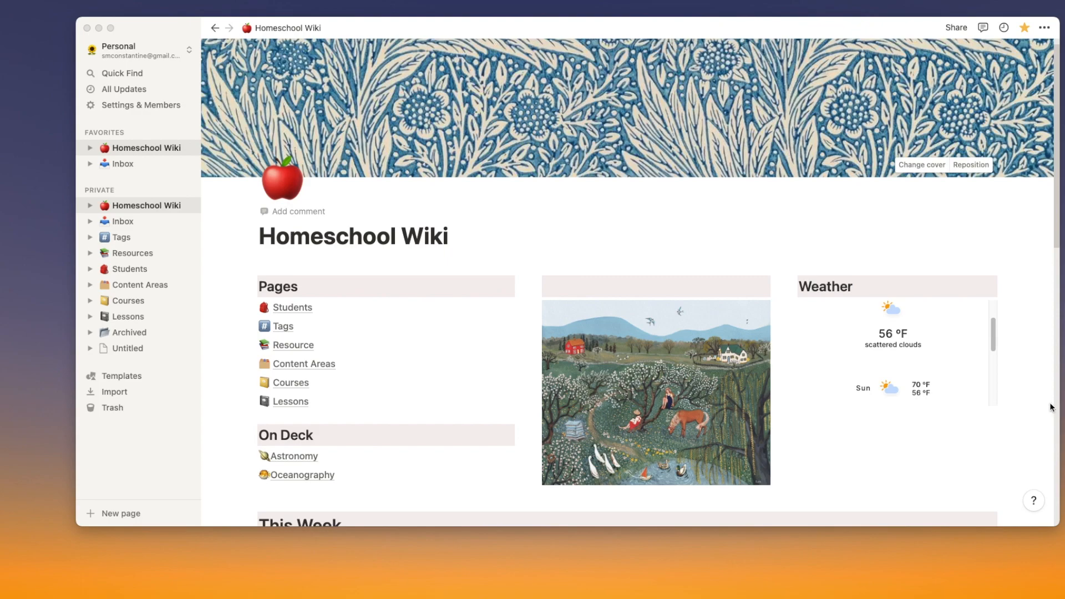
pyautogui.moveTo(345, 291)
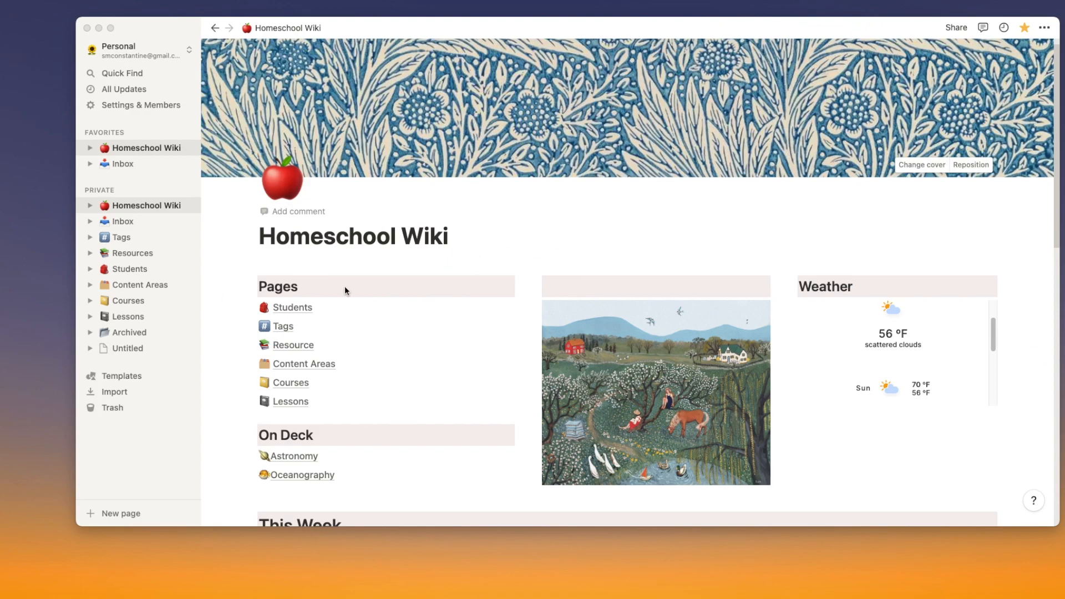
pyautogui.moveTo(302, 374)
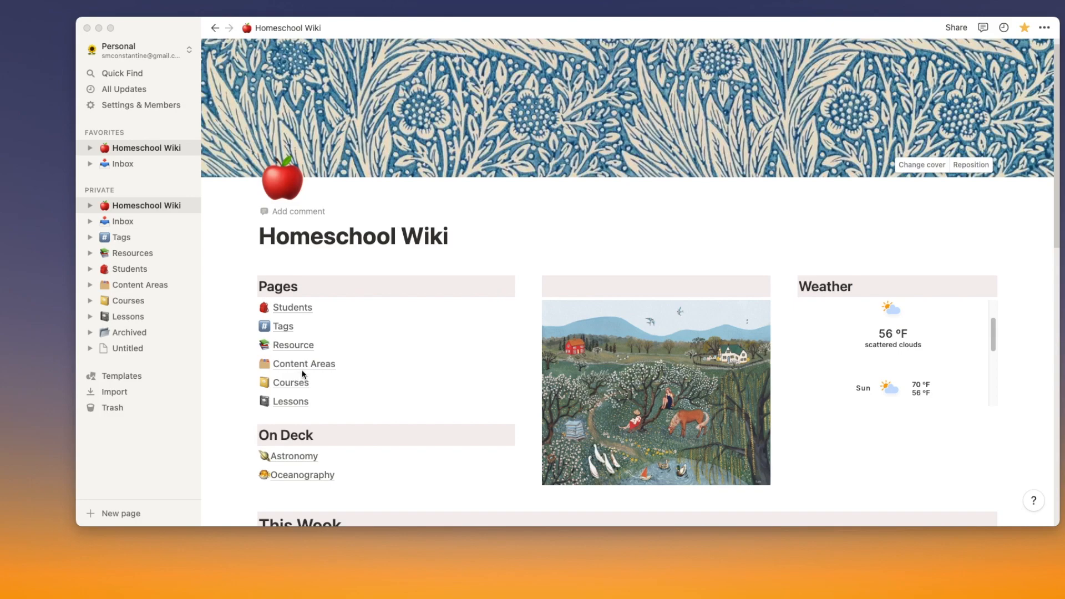
# Step: Open History from Content Areas and scroll to its Ancient China, Rome and Greece units
pyautogui.click(304, 364)
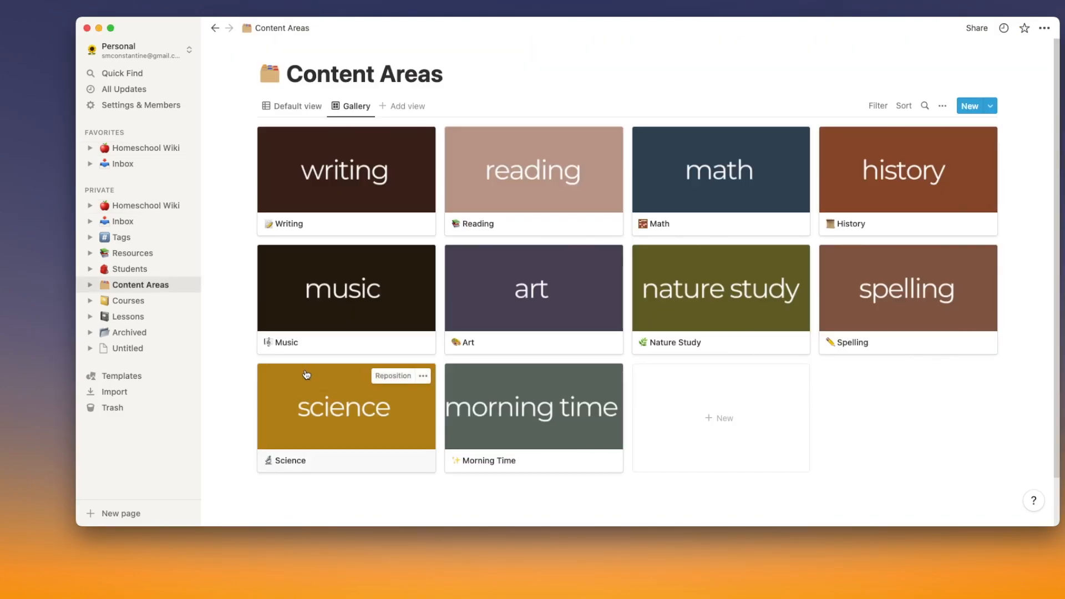
pyautogui.moveTo(879, 181)
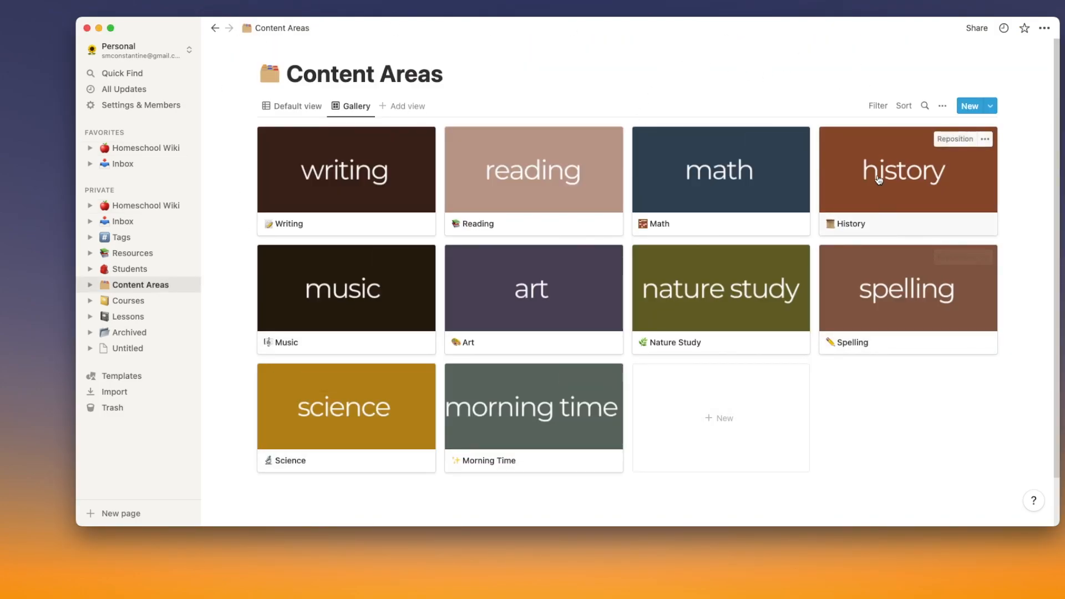
pyautogui.click(903, 170)
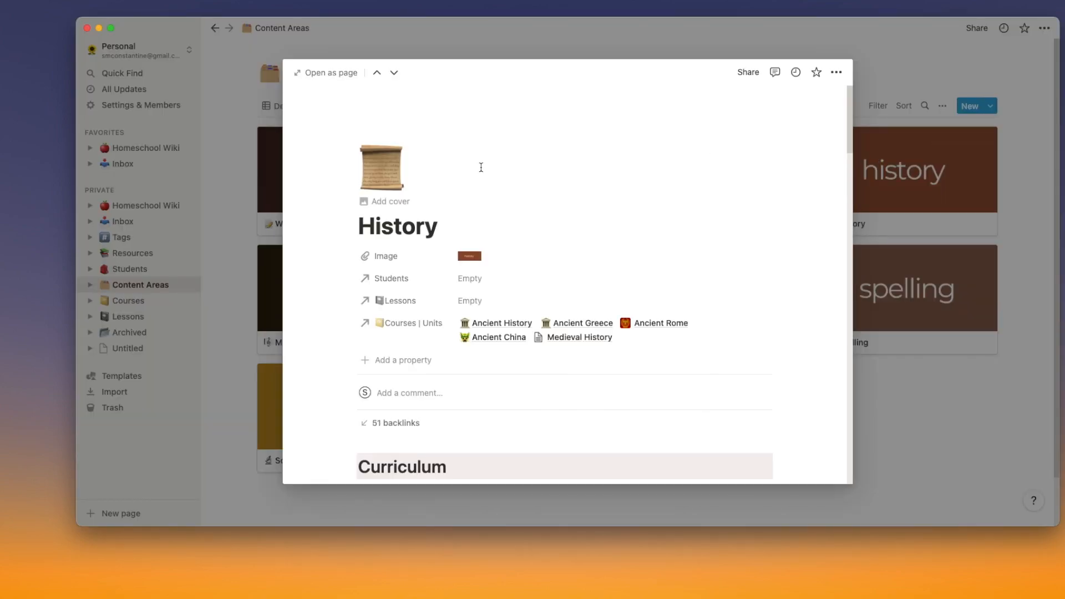
pyautogui.scroll(-3)
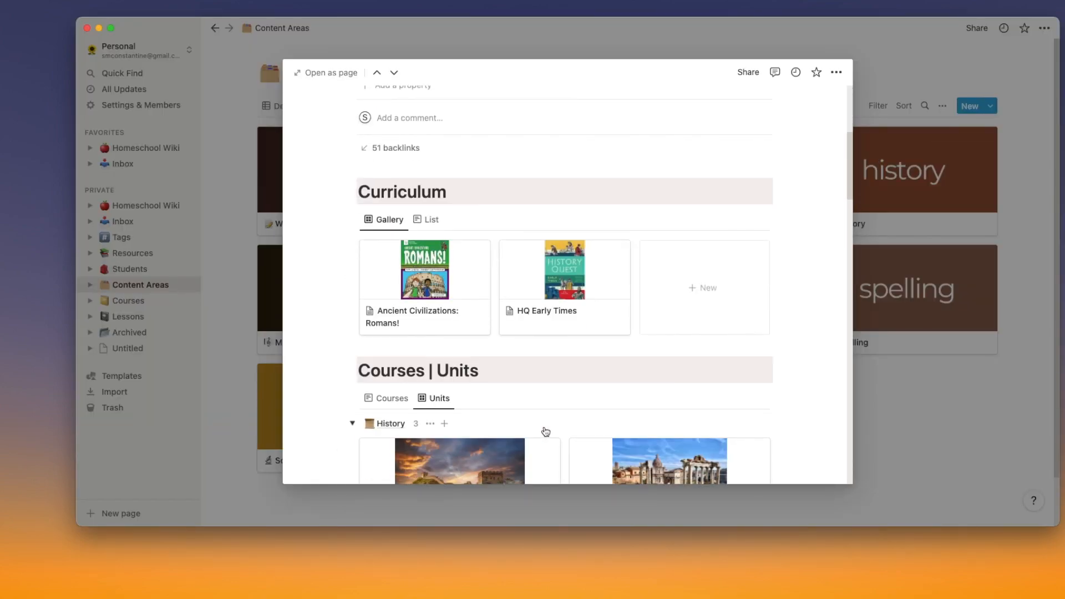
pyautogui.scroll(-3)
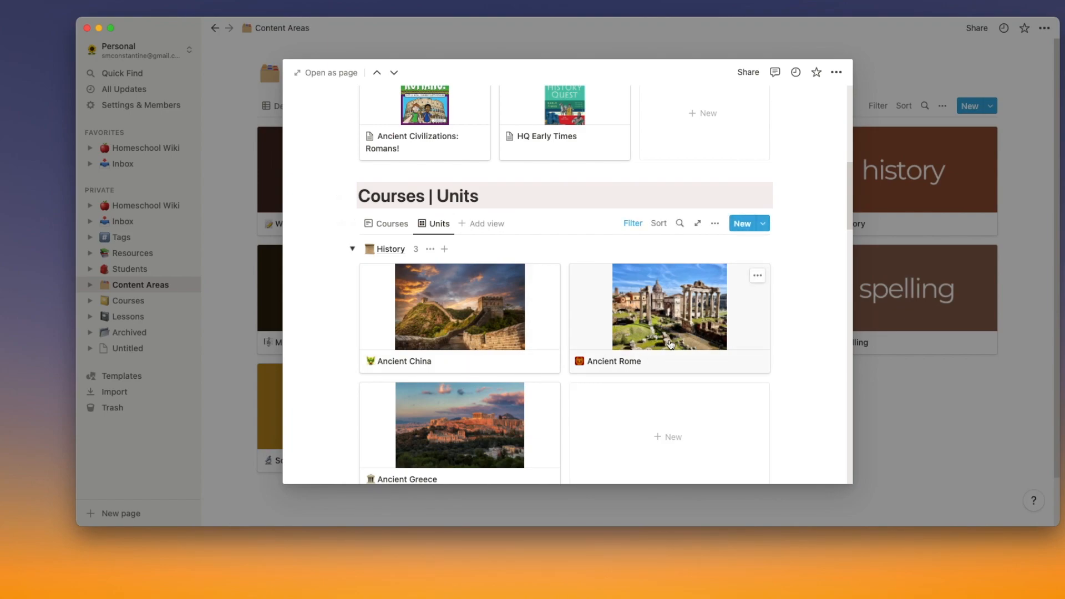
# Step: Open Ancient Rome as a full page and scroll past Themes, Watch and To Do
pyautogui.click(668, 306)
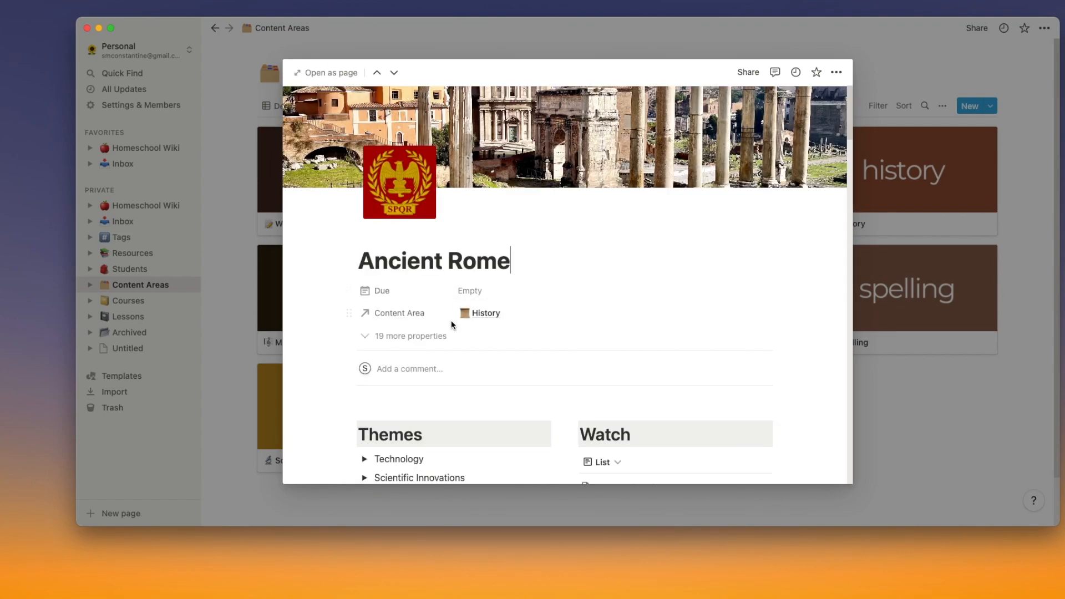
pyautogui.click(330, 74)
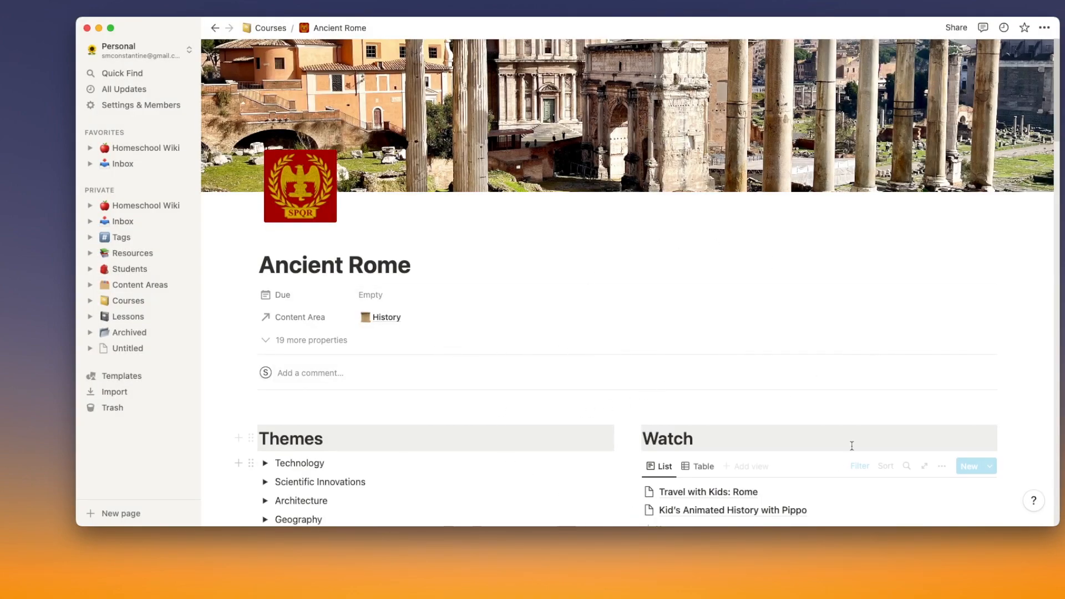
pyautogui.moveTo(335, 454)
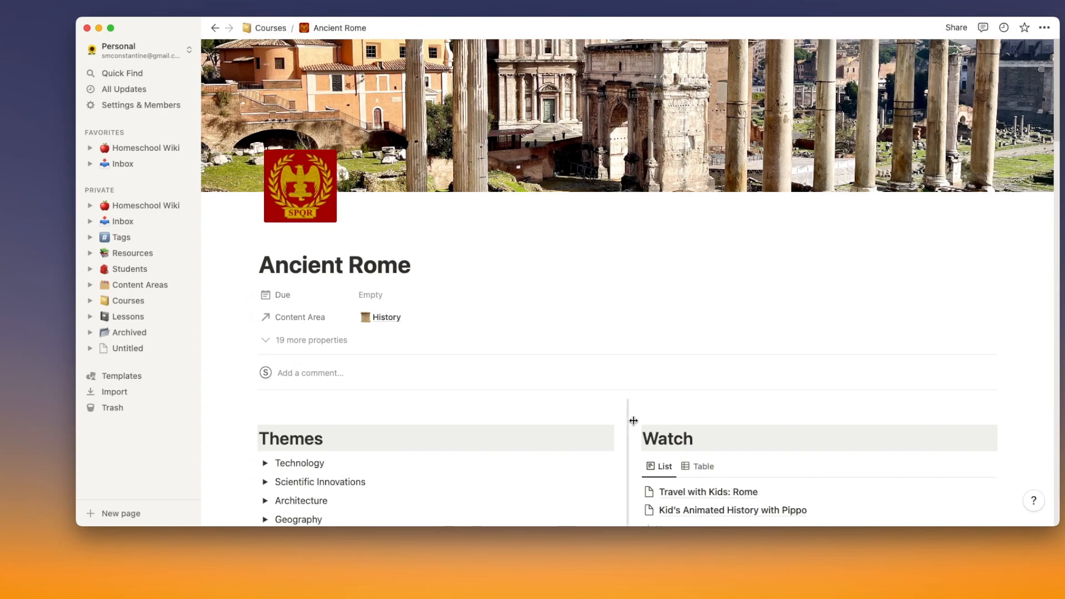
pyautogui.moveTo(561, 180)
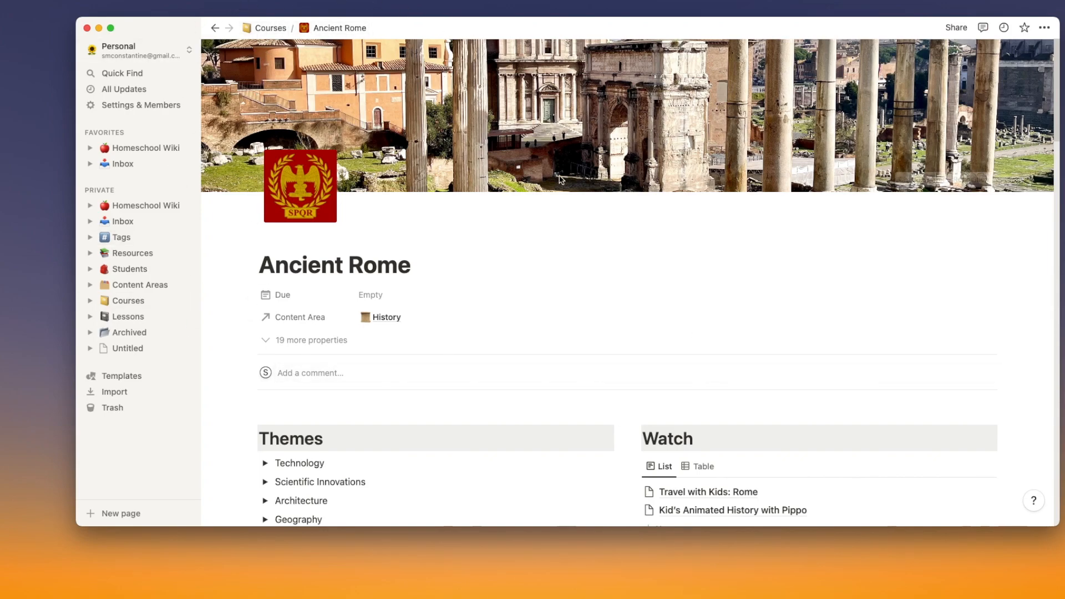
pyautogui.moveTo(486, 490)
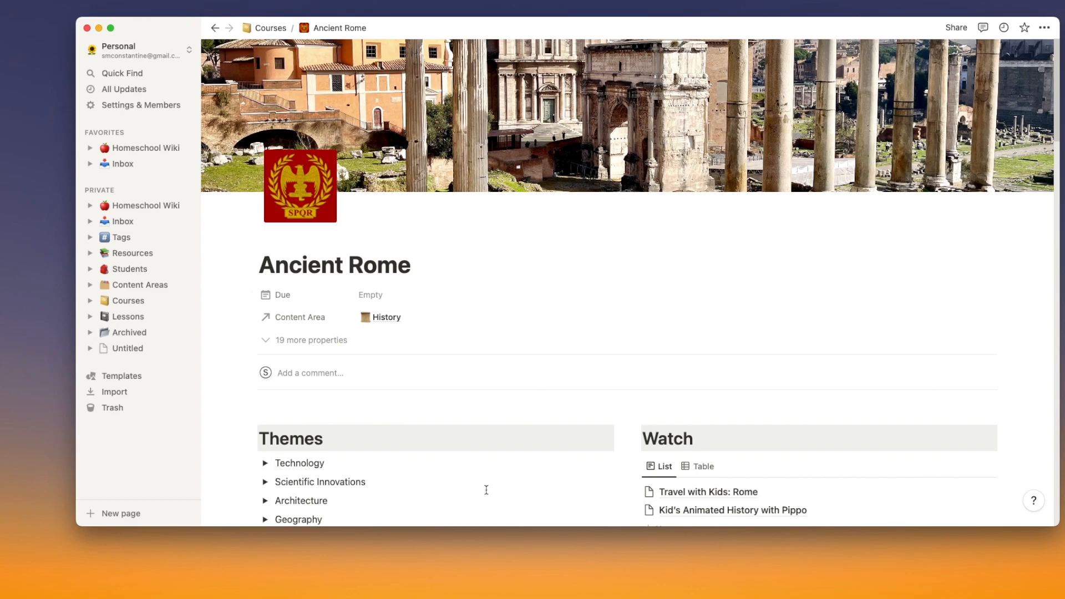
pyautogui.scroll(-3)
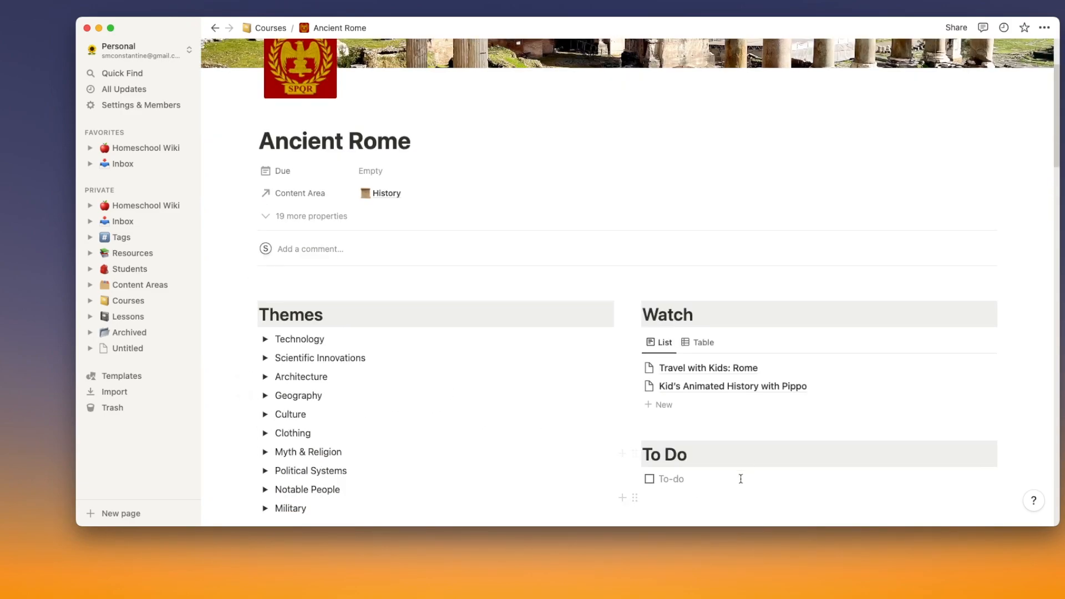
pyautogui.moveTo(573, 434)
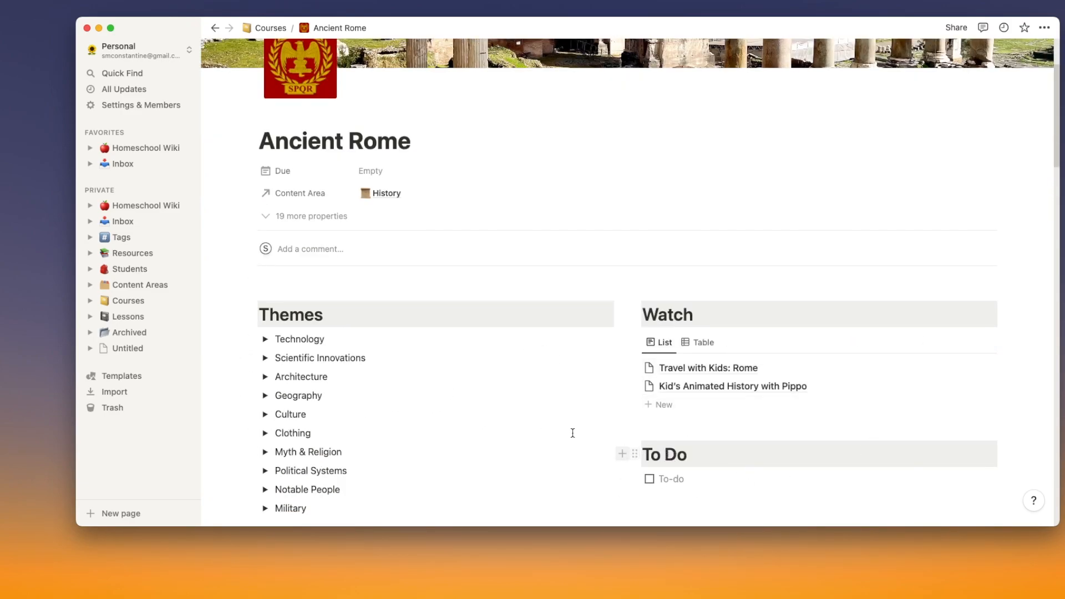
pyautogui.scroll(-3)
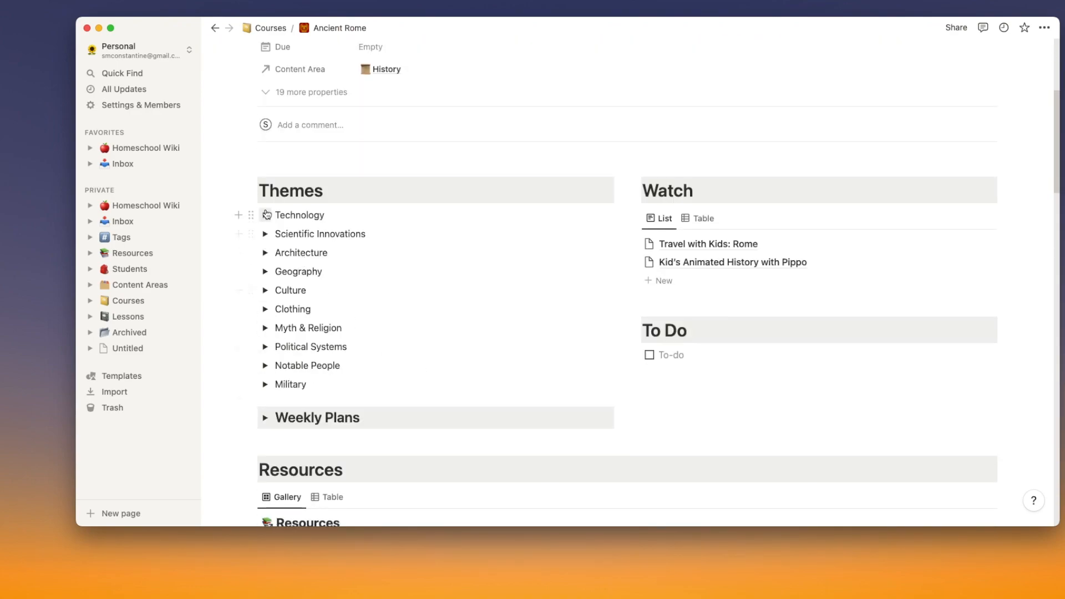
pyautogui.moveTo(267, 290)
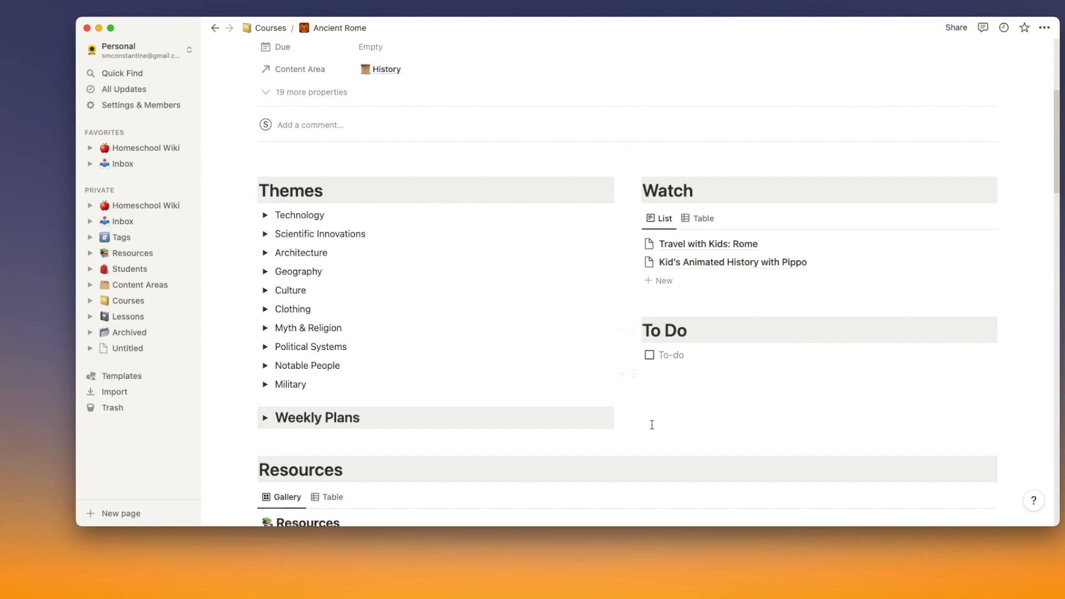
# Step: Expand Ancient Rome's Weekly Plans to Weeks 1–5 and scroll through Resources to the Lessons list
pyautogui.scroll(-3)
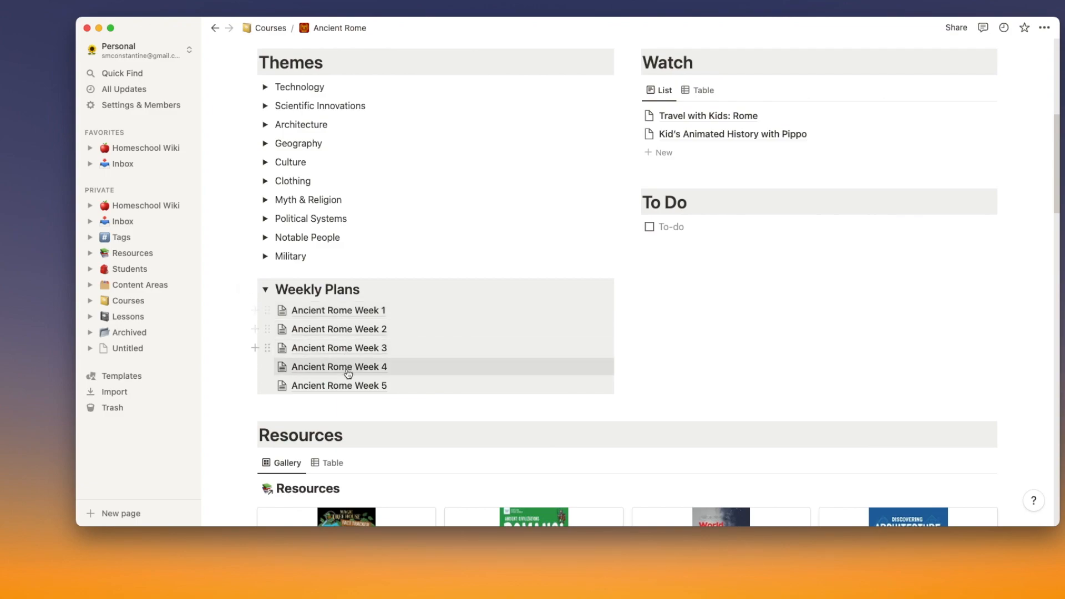
pyautogui.click(265, 289)
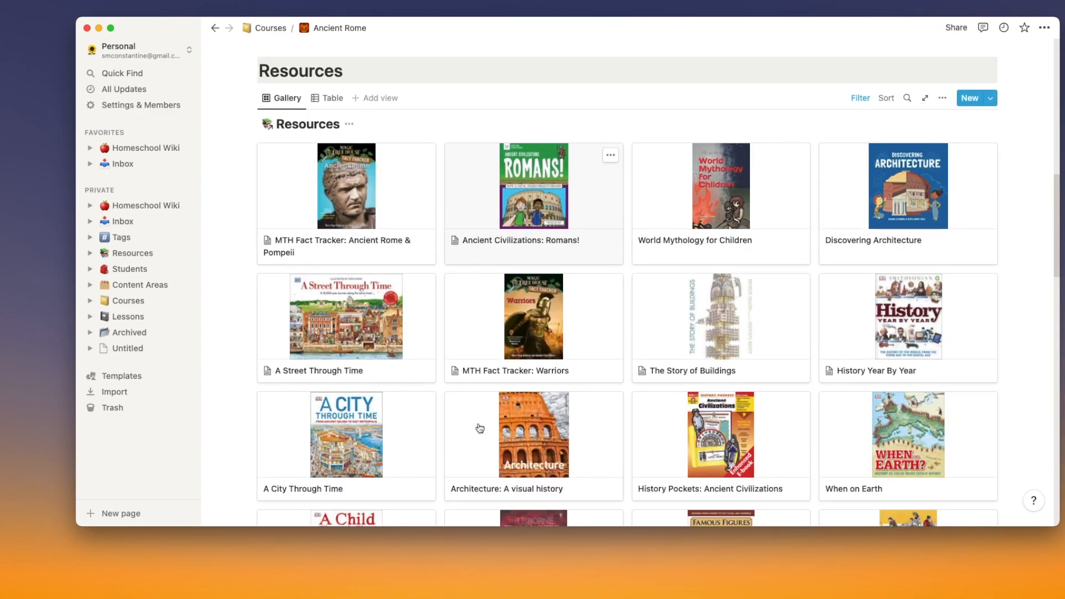
pyautogui.scroll(-3)
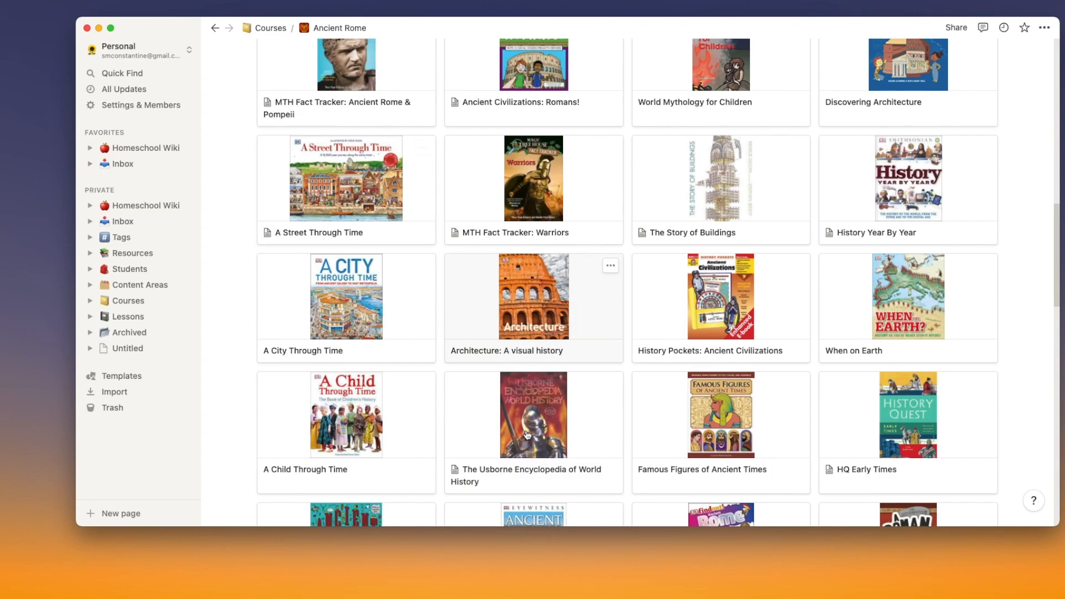
pyautogui.scroll(-3)
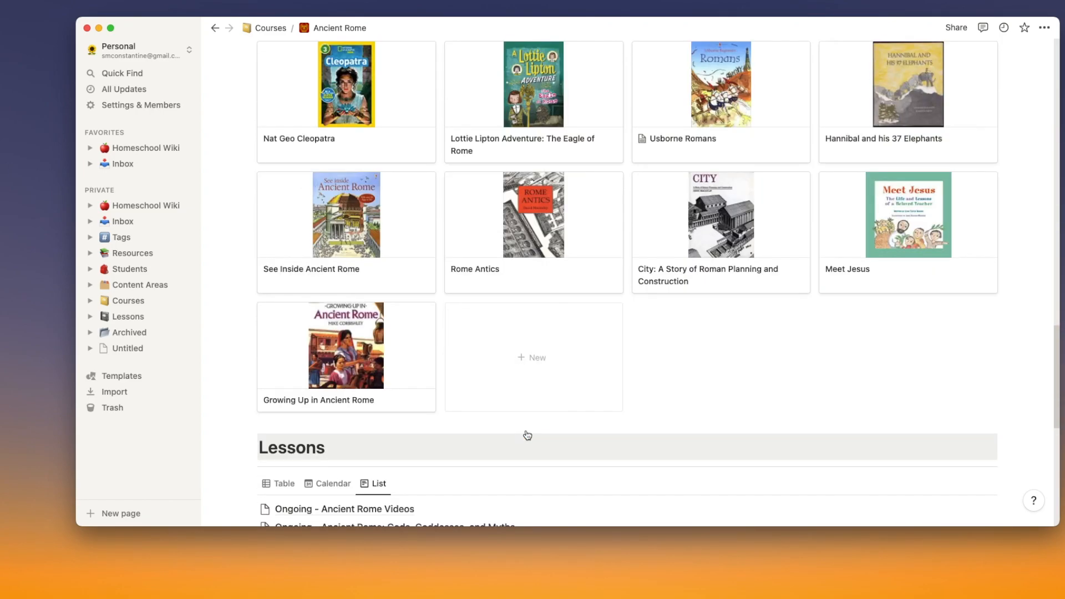
pyautogui.scroll(-3)
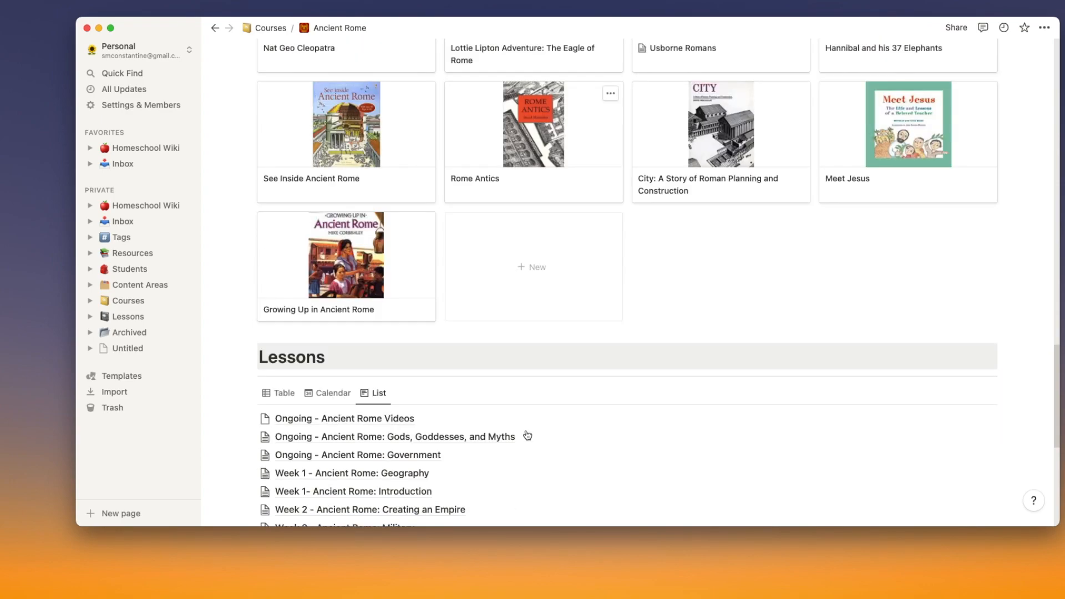
pyautogui.scroll(-3)
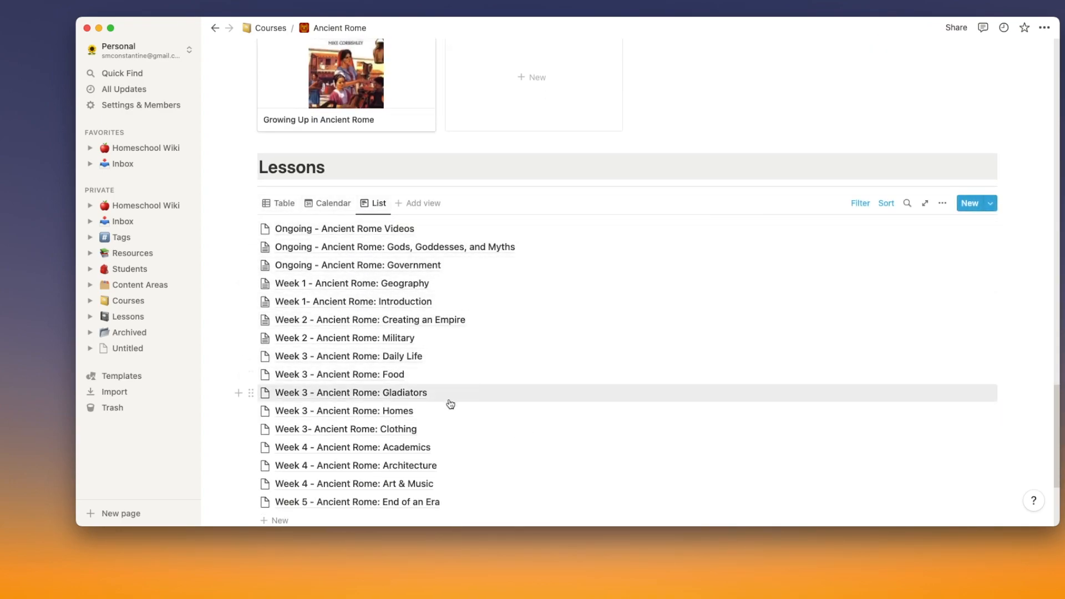
pyautogui.scroll(-3)
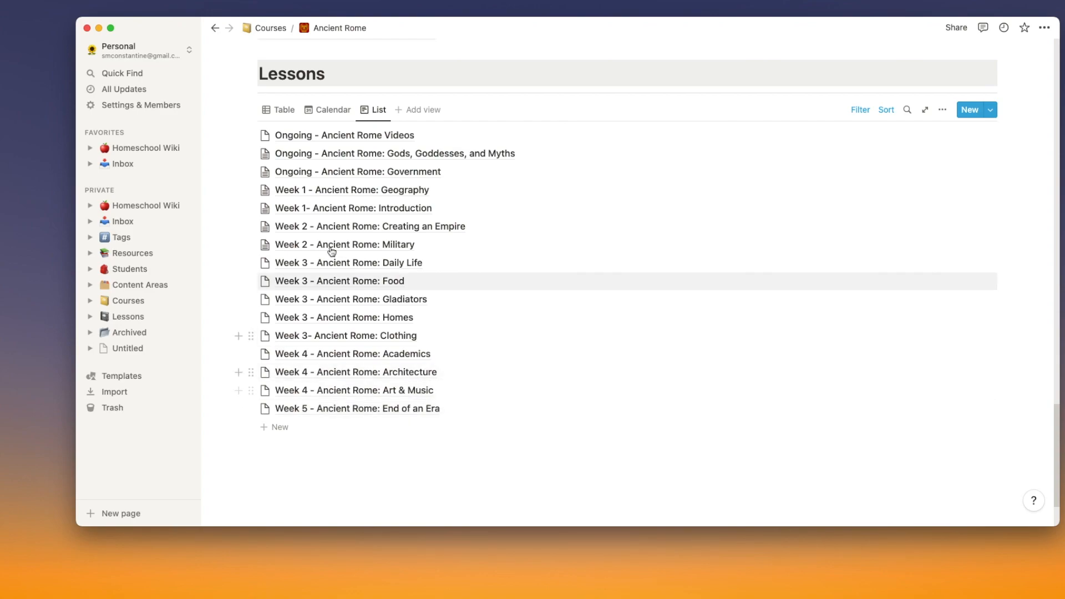
pyautogui.click(332, 110)
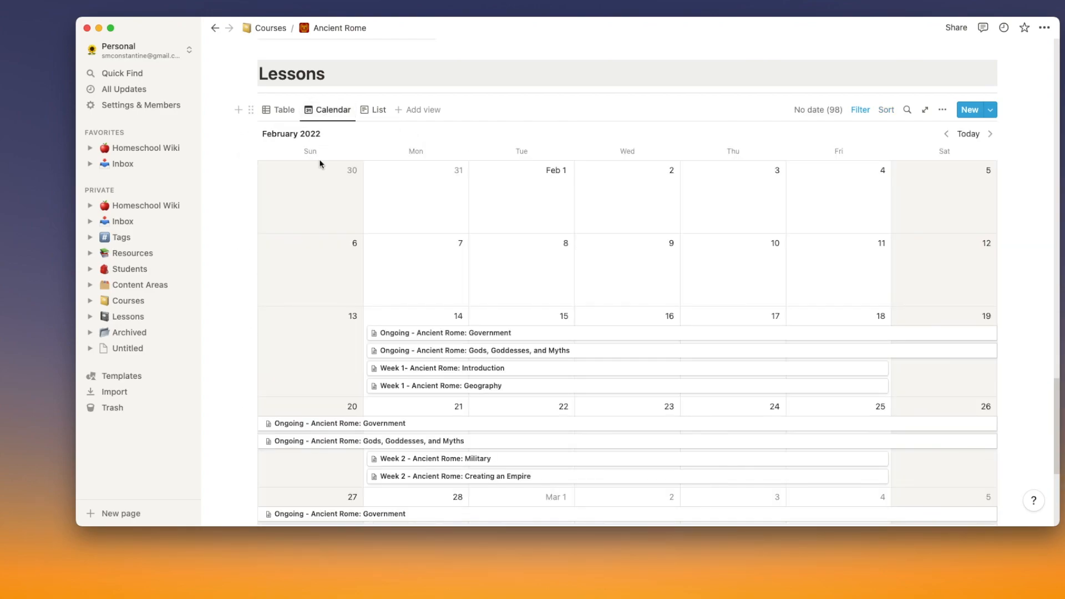
pyautogui.scroll(-3)
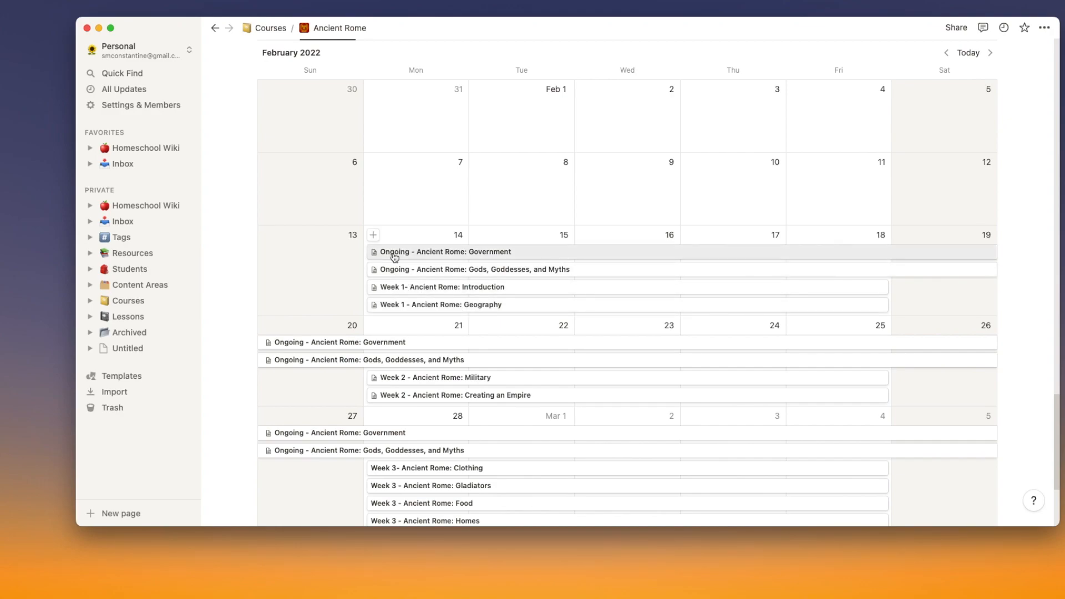
pyautogui.moveTo(506, 277)
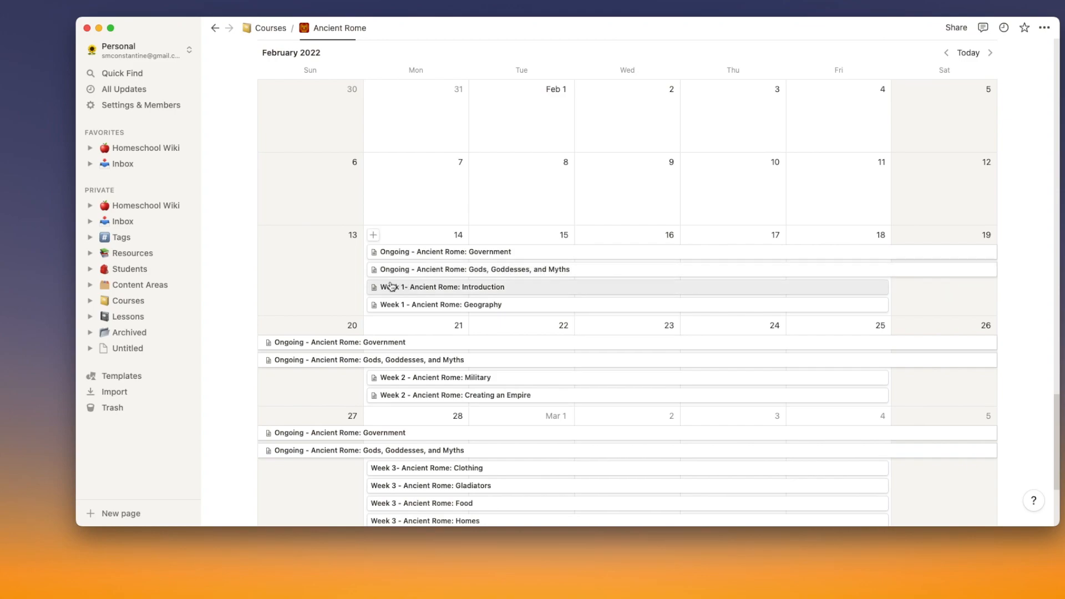
pyautogui.moveTo(392, 304)
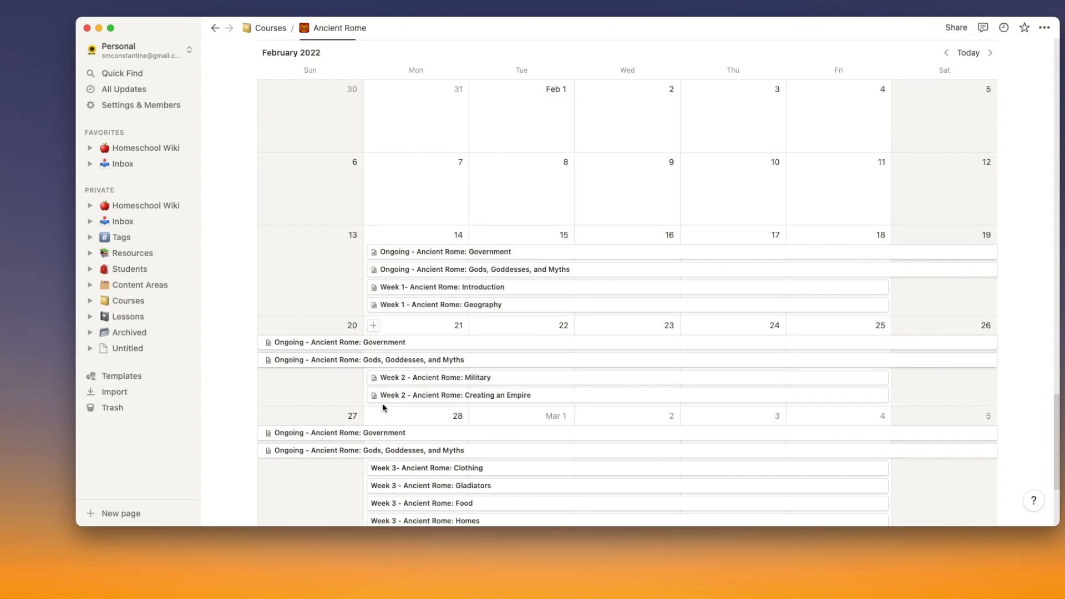
pyautogui.scroll(-3)
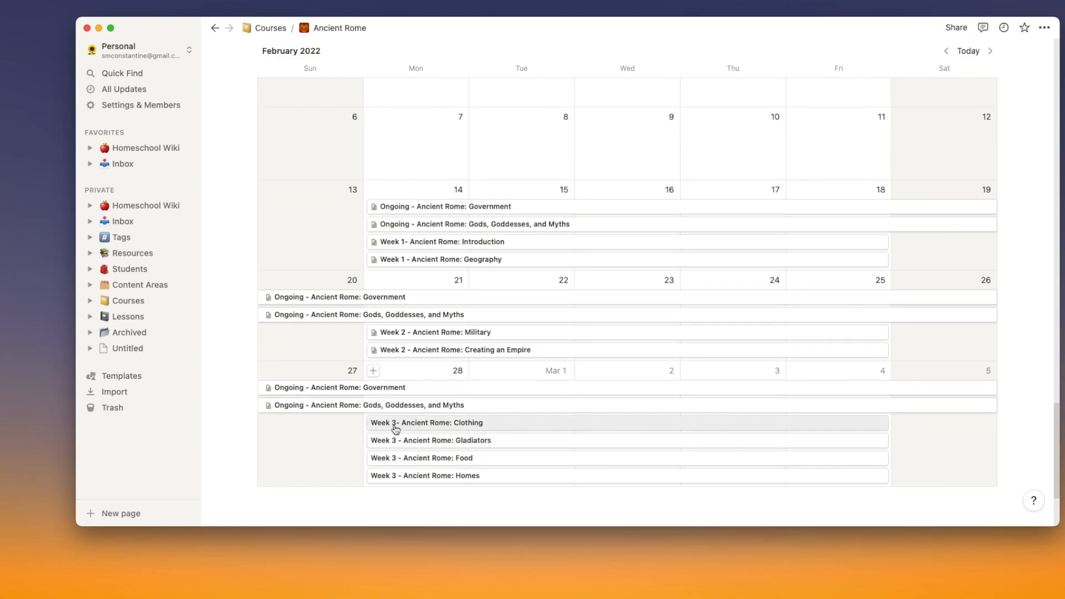
pyautogui.moveTo(439, 429)
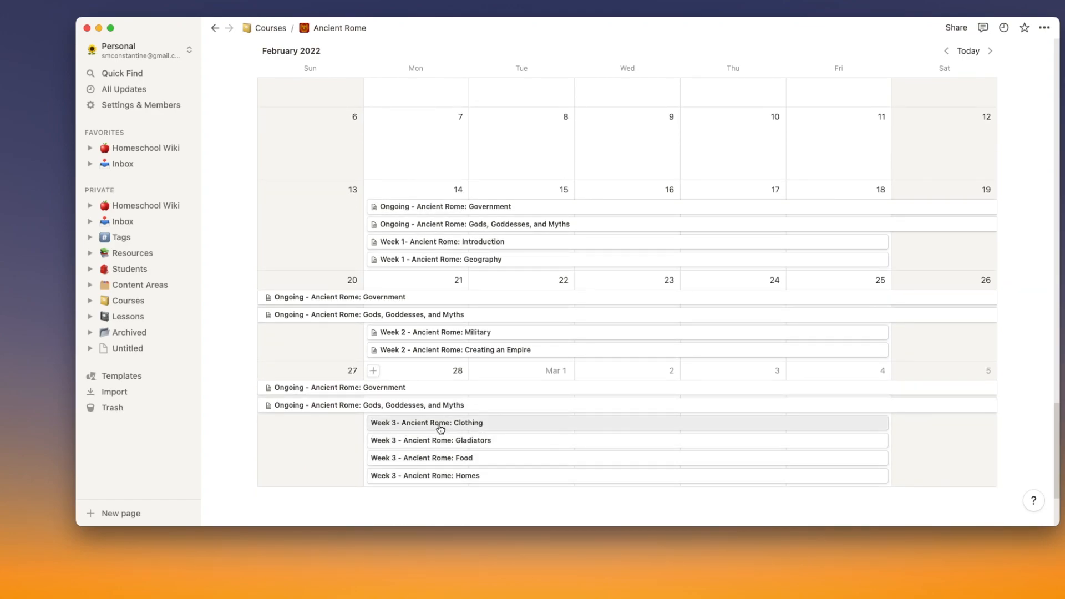
pyautogui.moveTo(549, 313)
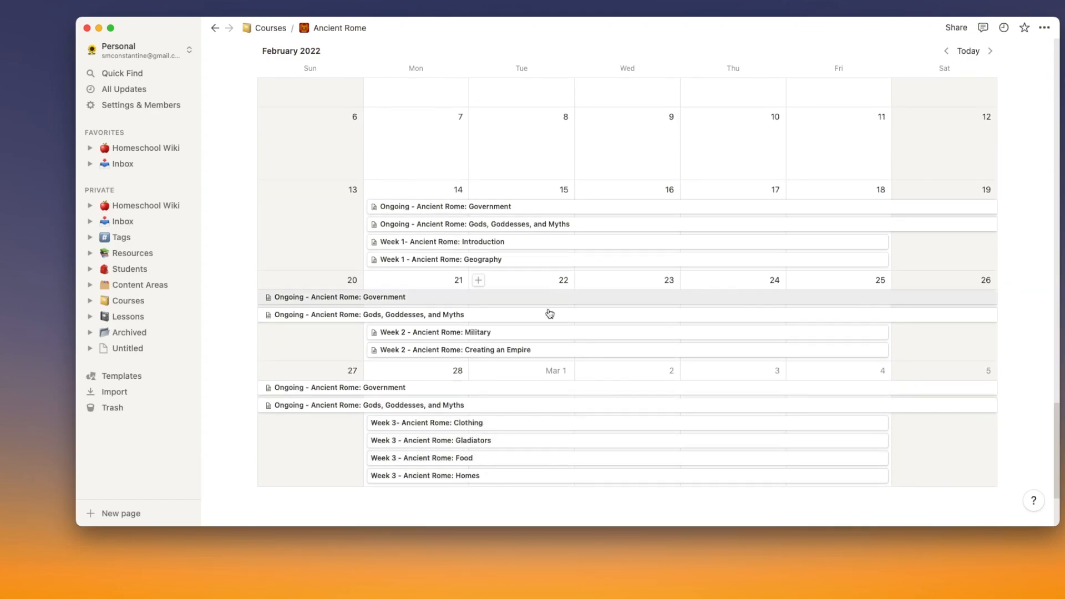
pyautogui.scroll(-3)
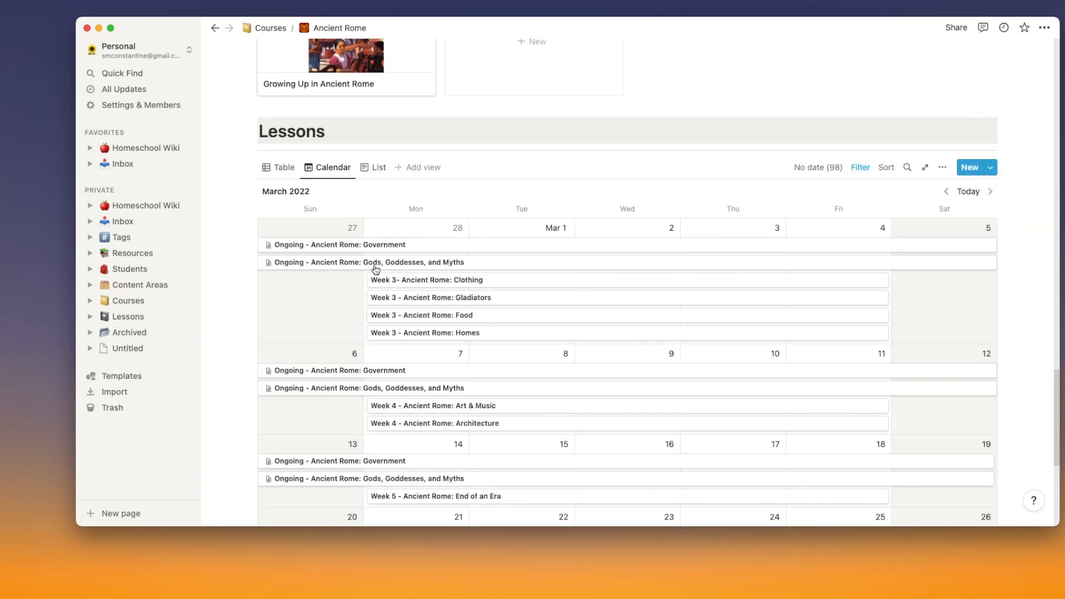
pyautogui.scroll(-3)
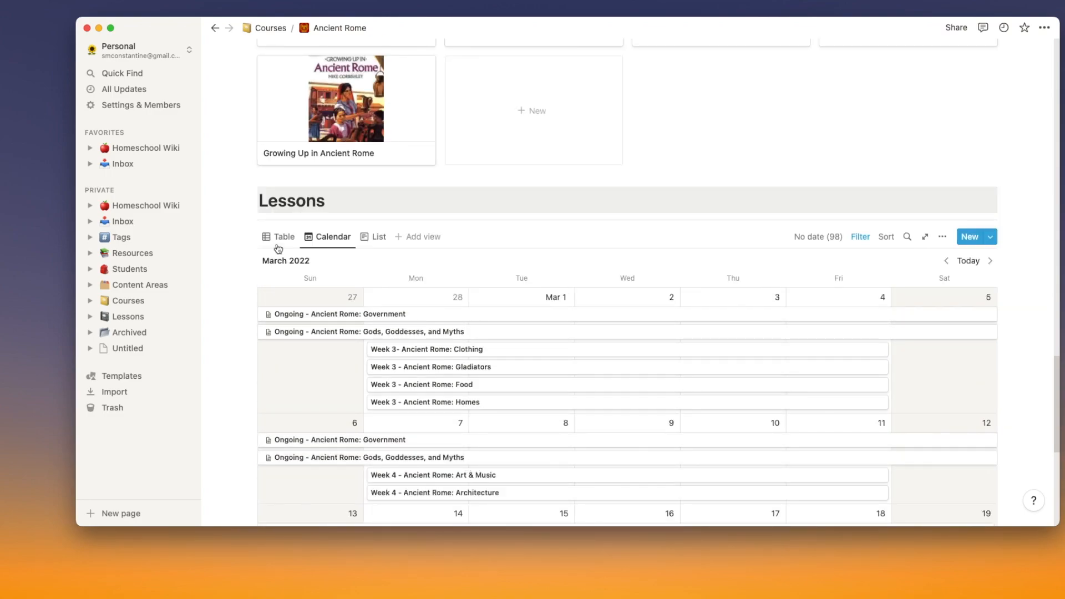
# Step: Expand the Ancient Rome Weekly Plans toggle so Weeks 1–5 are listed
pyautogui.click(377, 237)
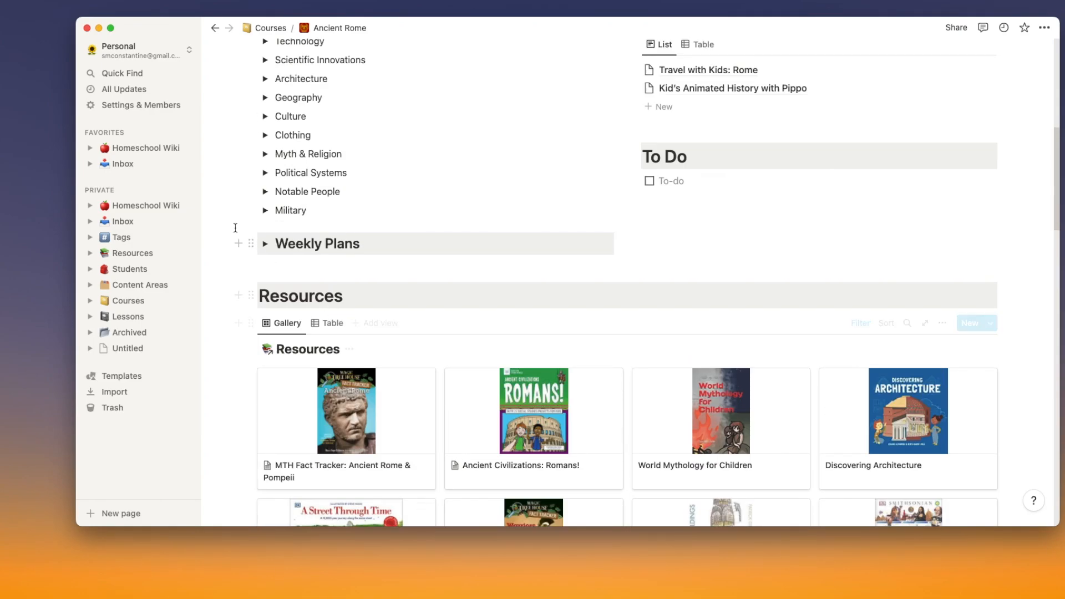
pyautogui.click(265, 243)
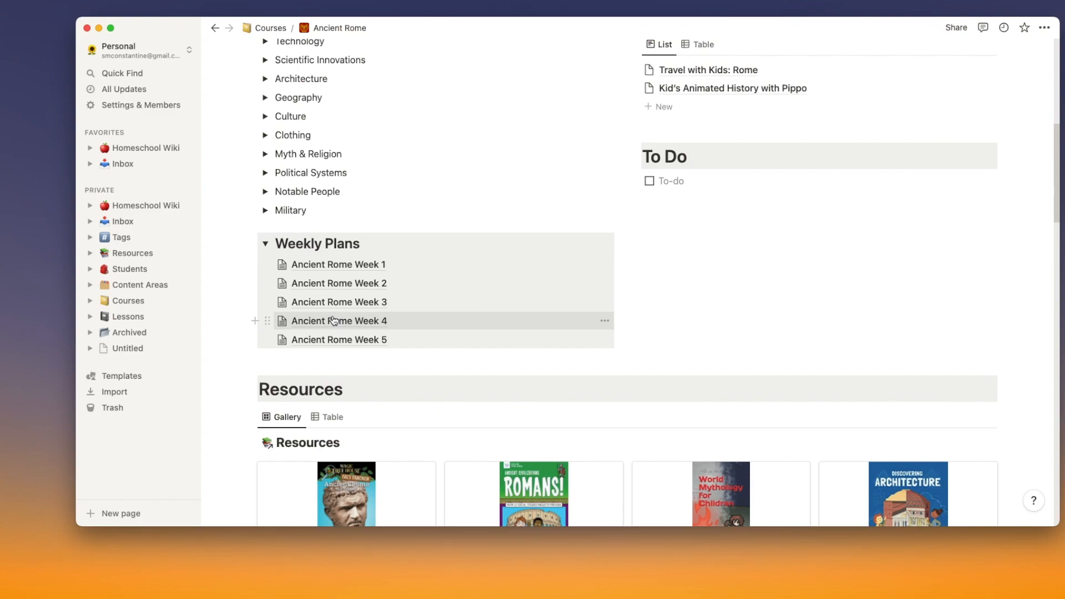
pyautogui.moveTo(404, 272)
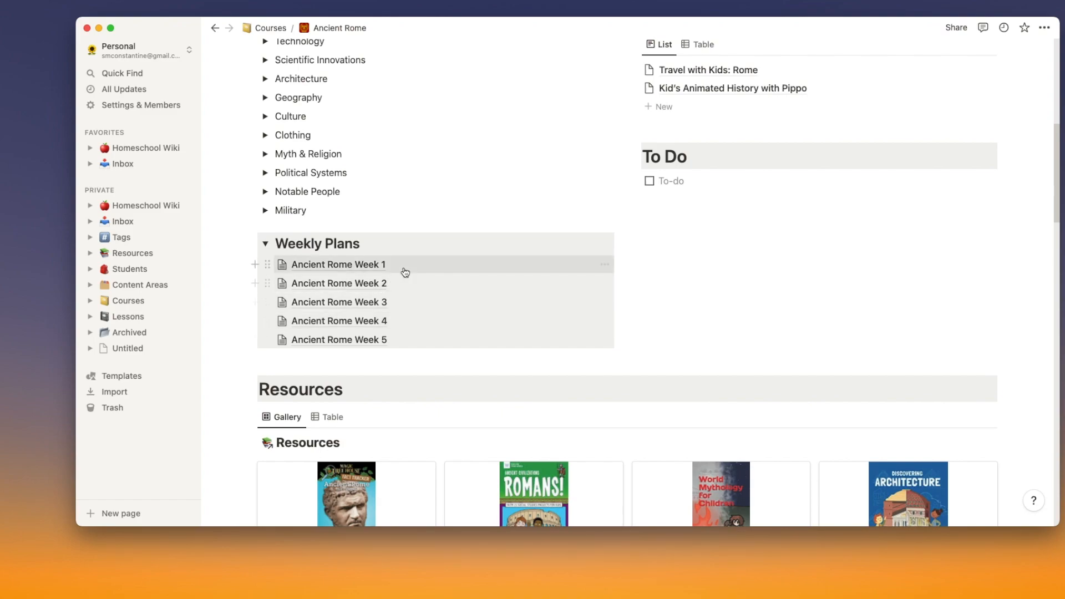
pyautogui.moveTo(324, 349)
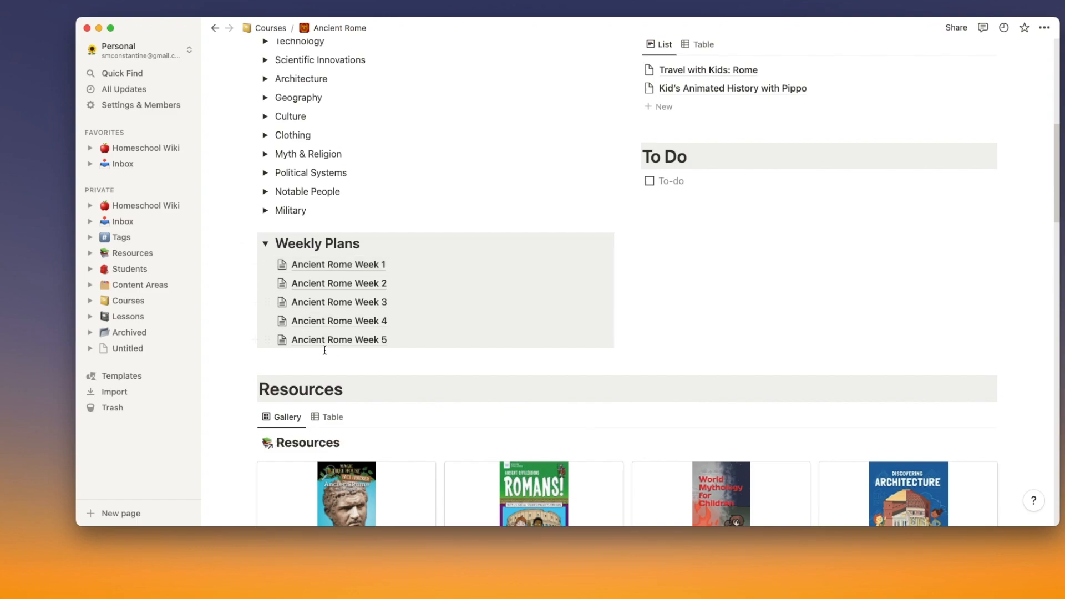
# Step: Open Ancient Rome Week 1 and scroll to its Lessons table
pyautogui.click(337, 264)
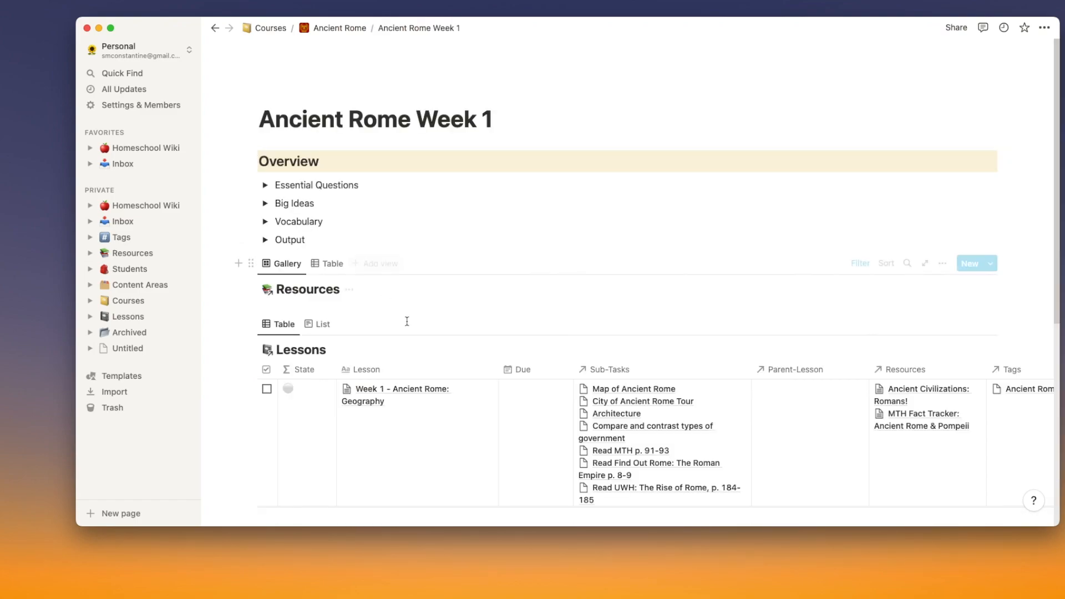
pyautogui.scroll(-3)
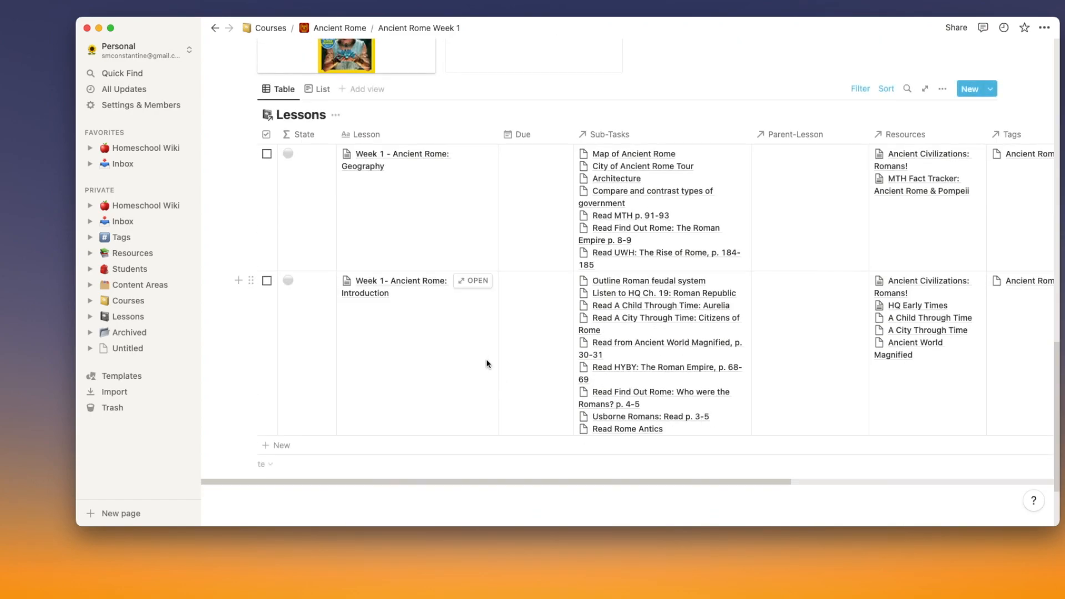
pyautogui.moveTo(407, 386)
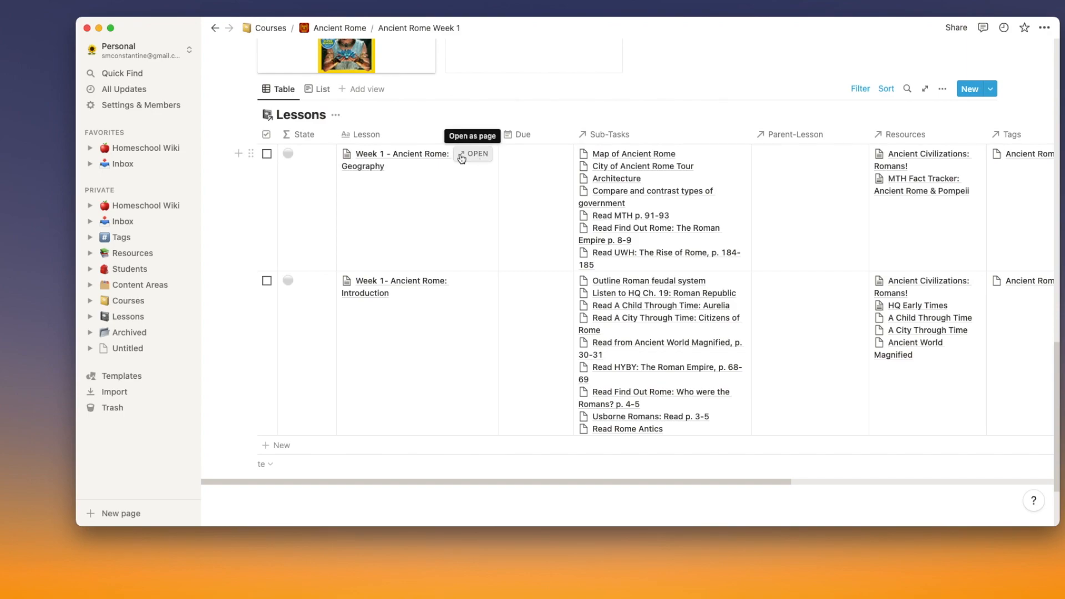
pyautogui.click(476, 153)
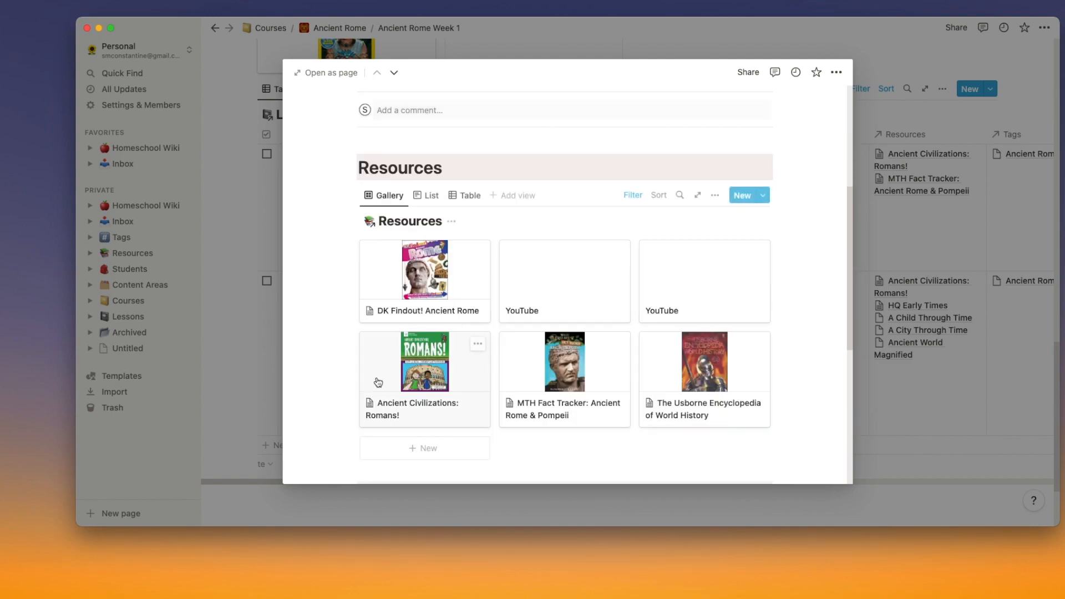
pyautogui.scroll(-3)
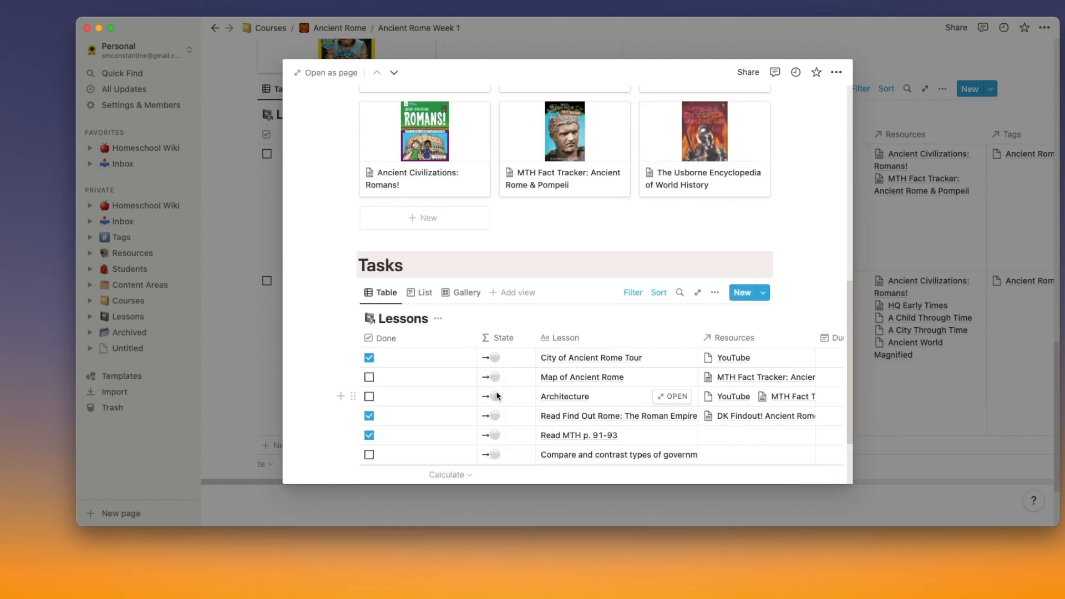
pyautogui.scroll(-3)
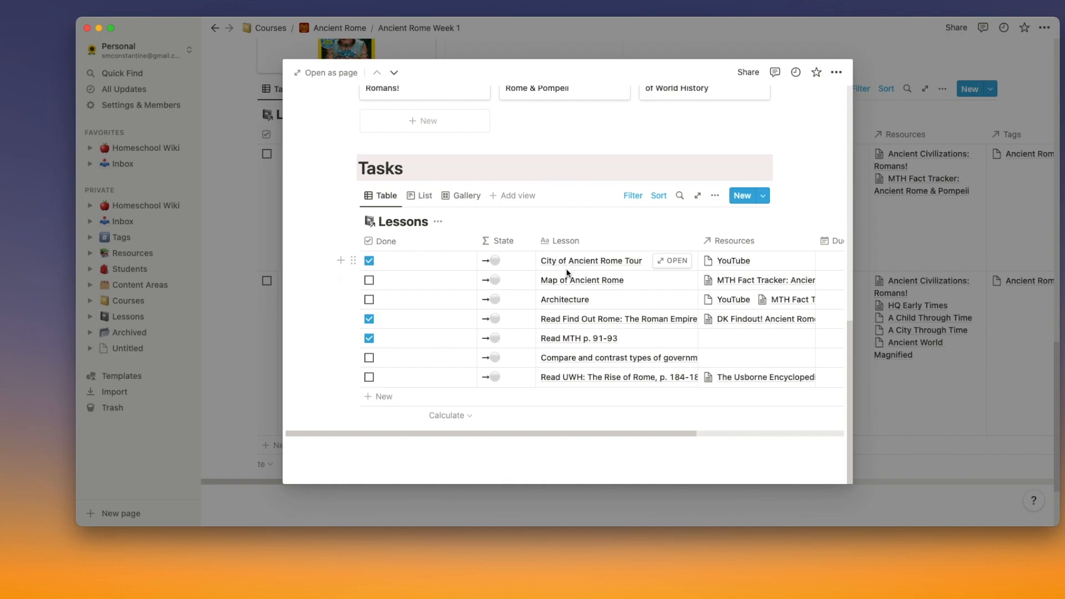
pyautogui.moveTo(614, 274)
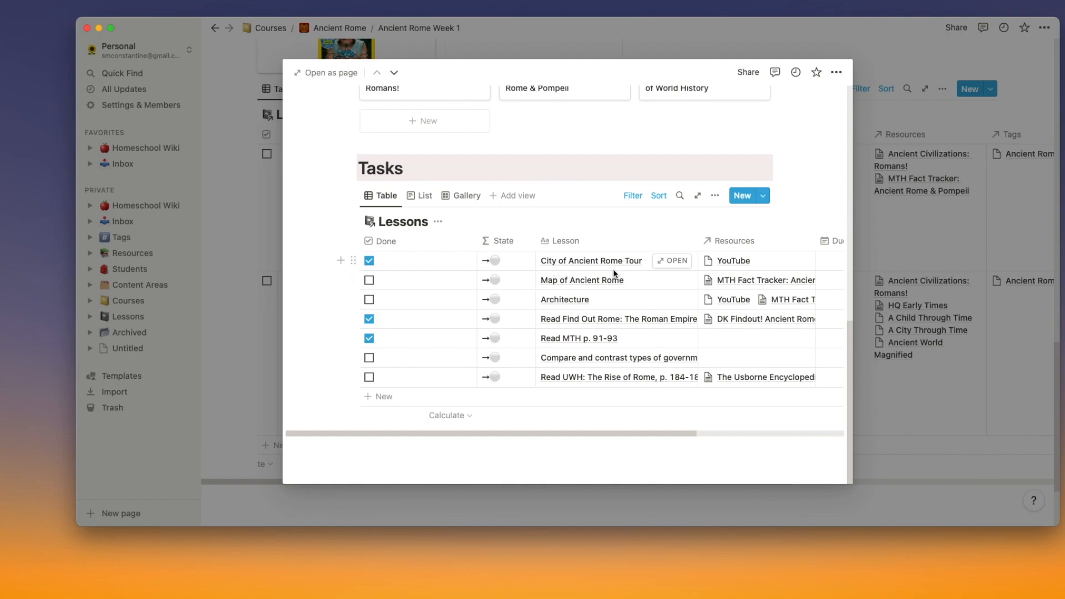
pyautogui.moveTo(552, 307)
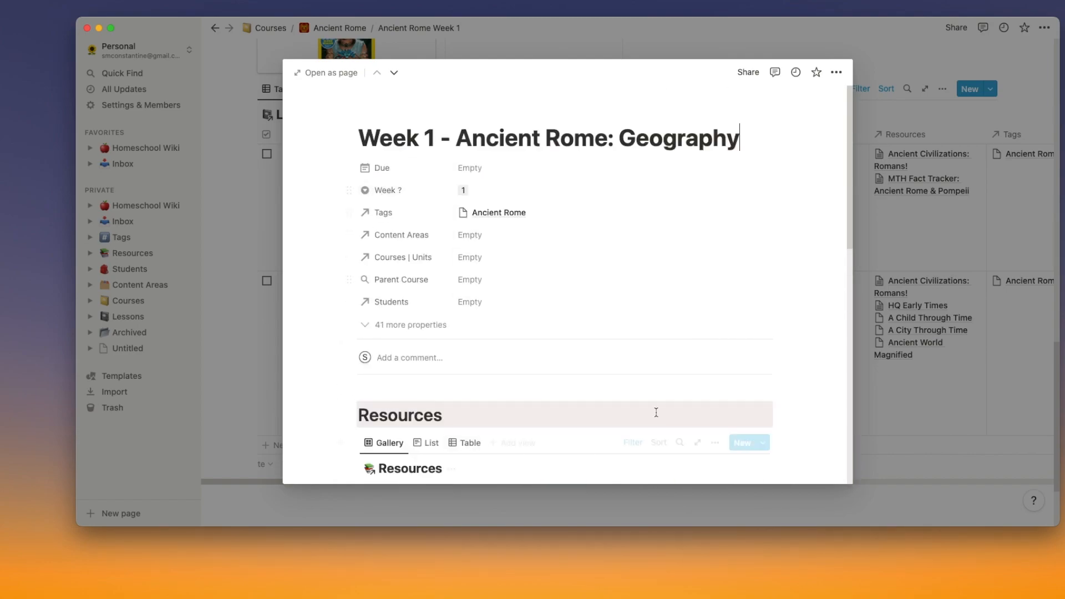
pyautogui.press('Escape')
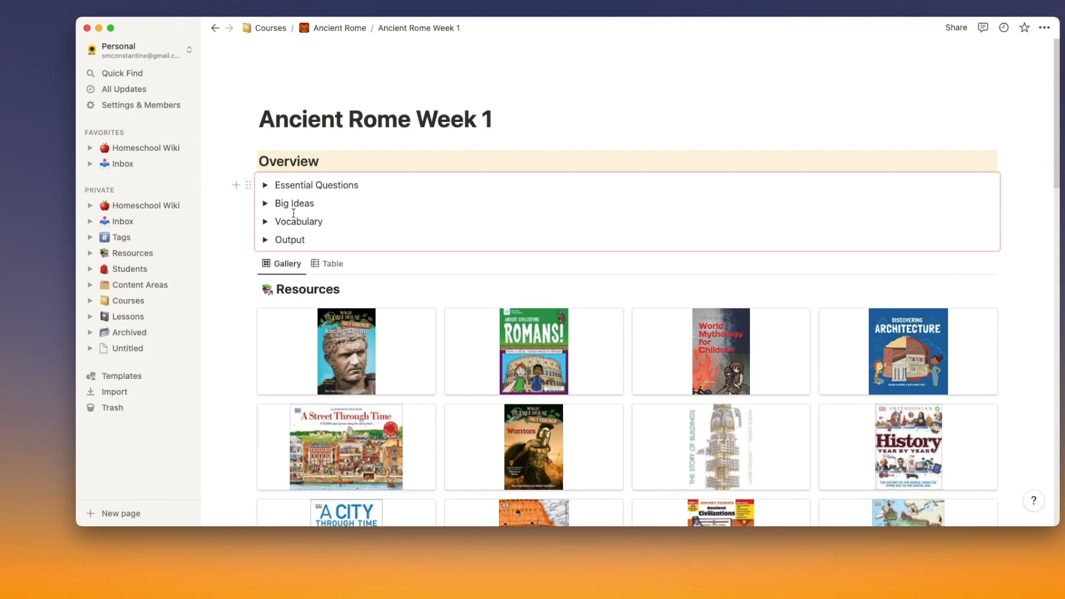
# Step: Expand the Week 1 Overview toggles and scroll through questions, ideas, vocabulary and output
pyautogui.click(265, 185)
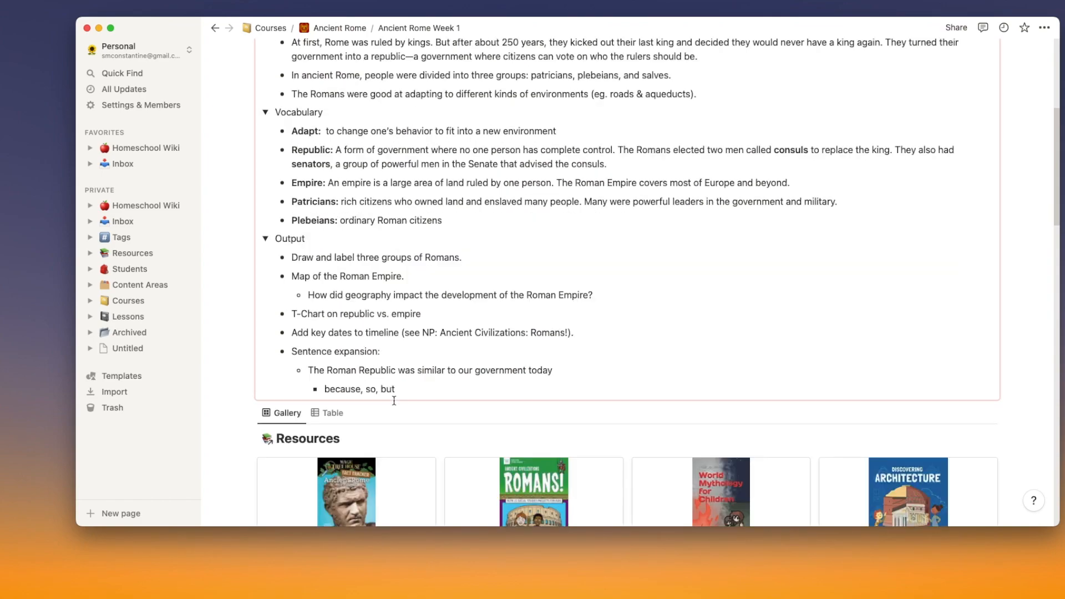
pyautogui.scroll(3)
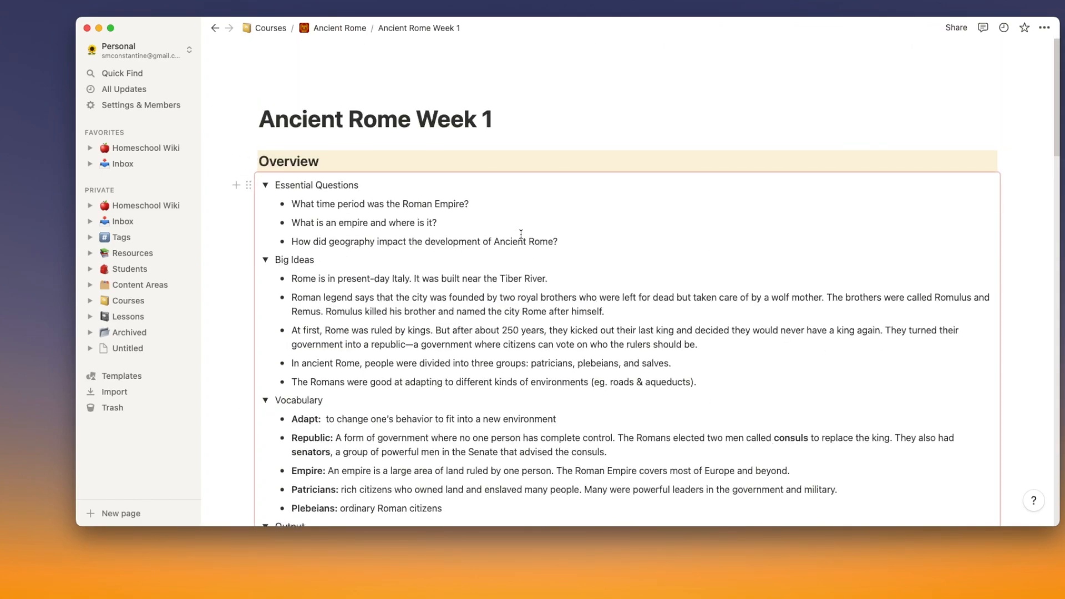
pyautogui.scroll(-3)
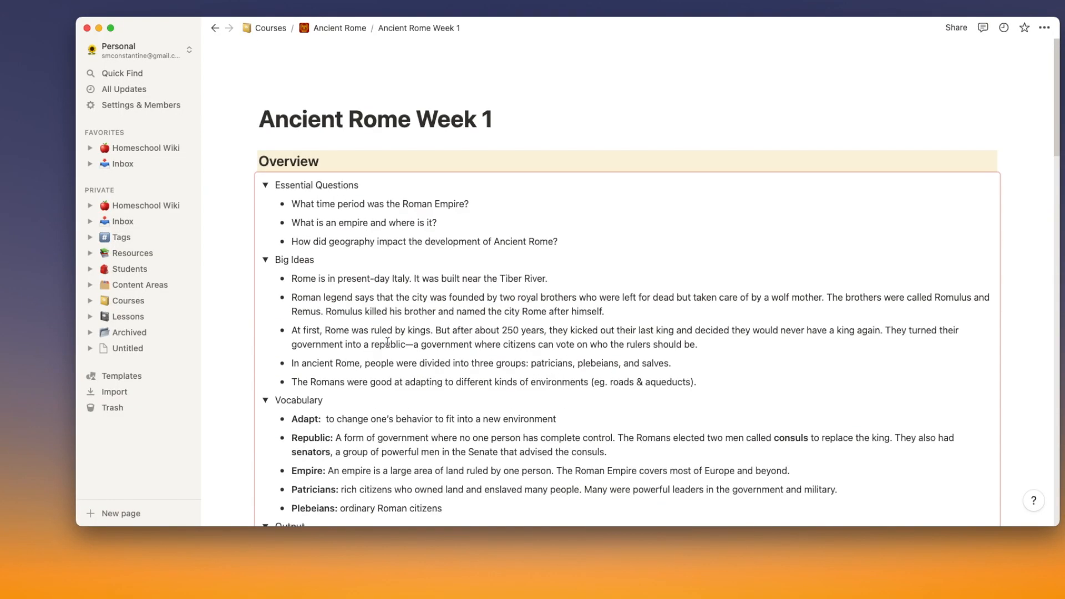
pyautogui.scroll(-3)
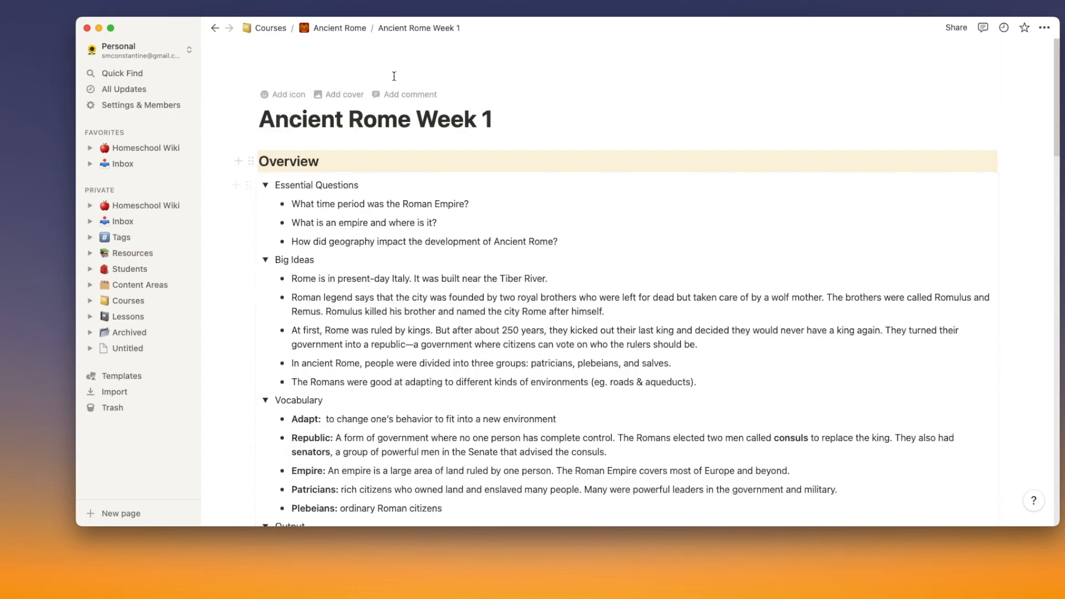
pyautogui.click(340, 27)
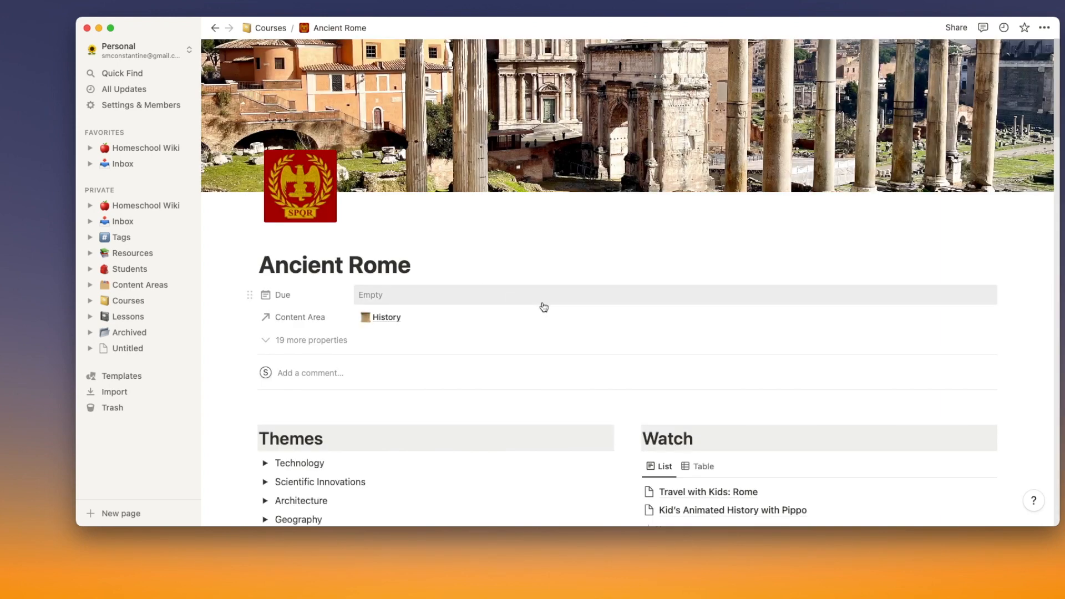
pyautogui.scroll(-3)
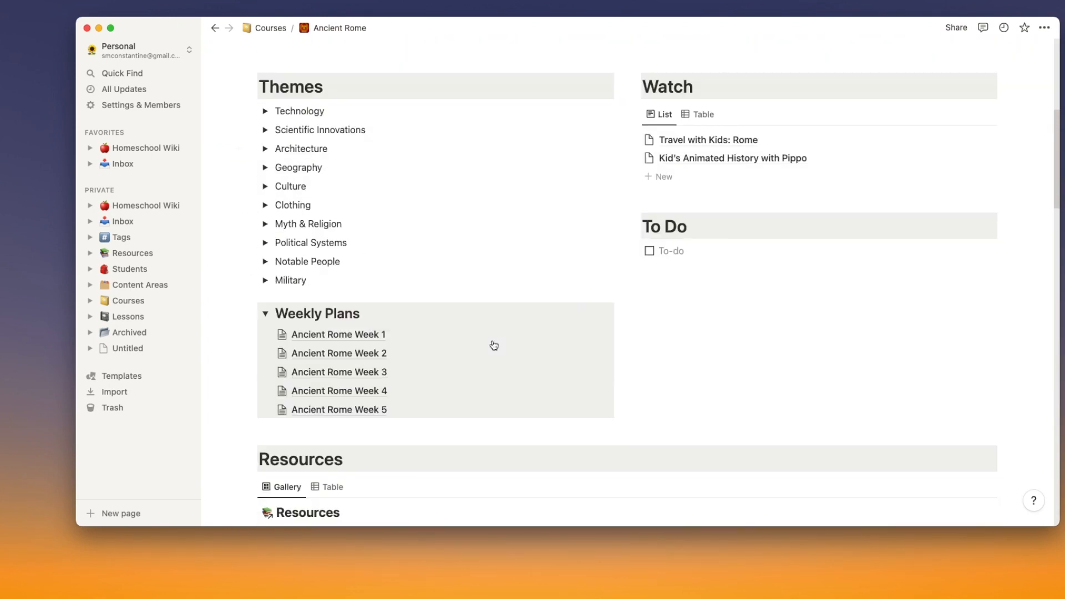
pyautogui.scroll(-3)
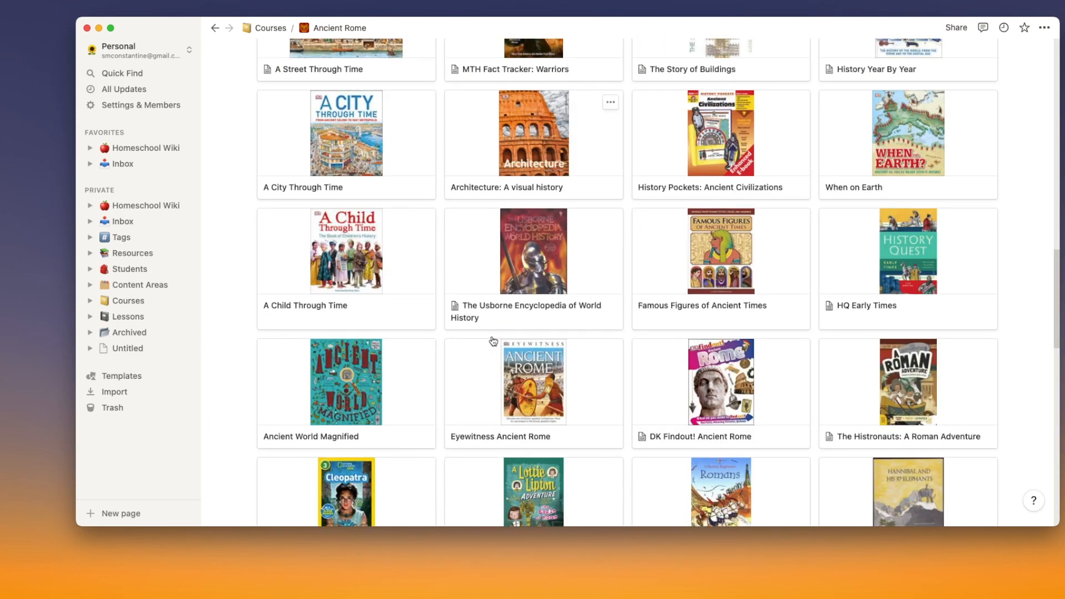
pyautogui.scroll(-3)
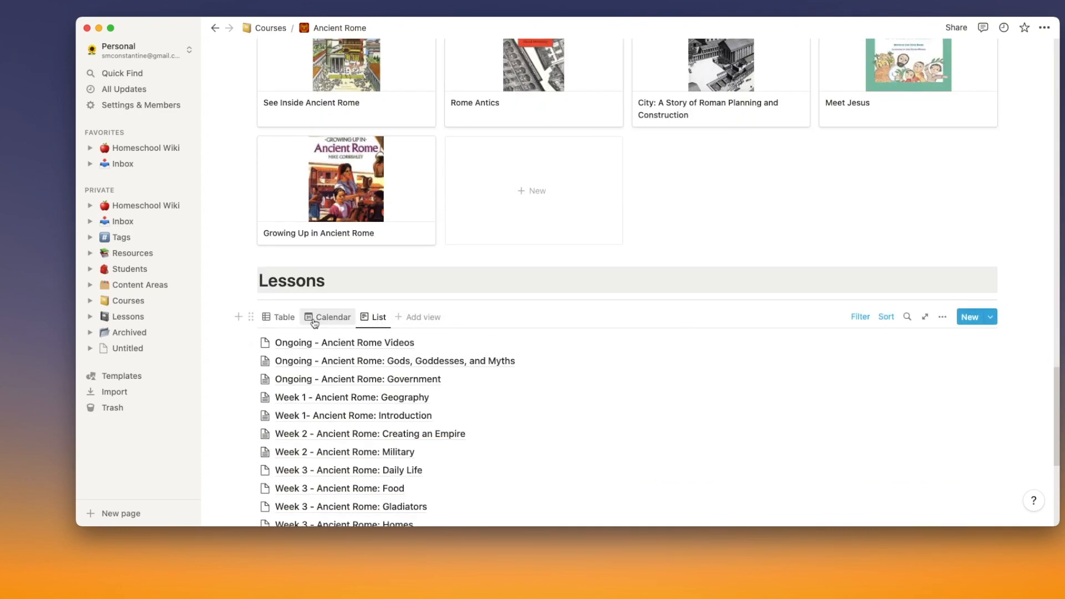
pyautogui.click(283, 316)
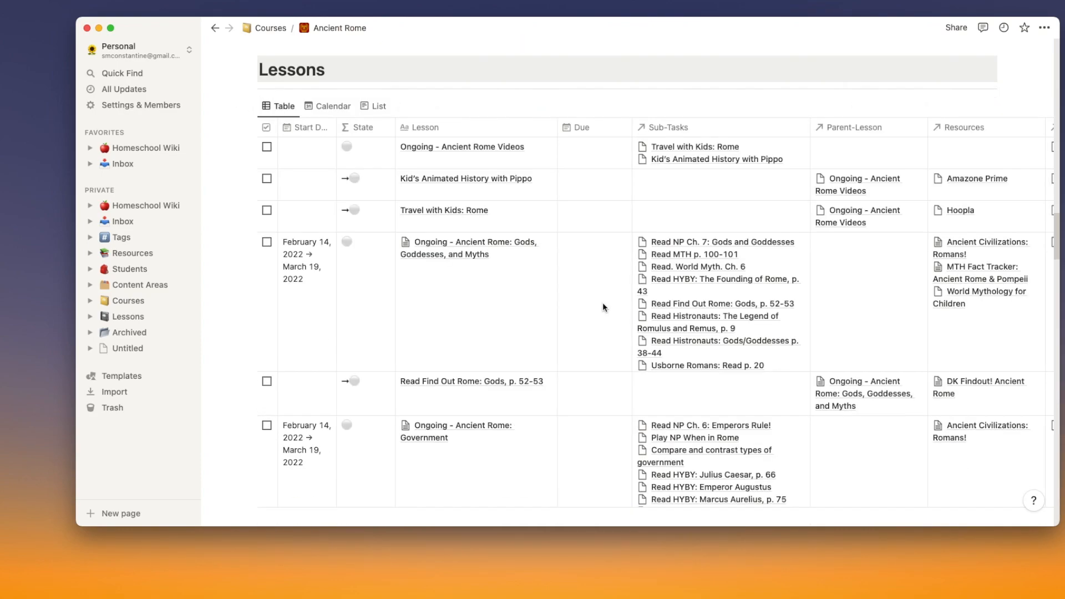
pyautogui.click(332, 211)
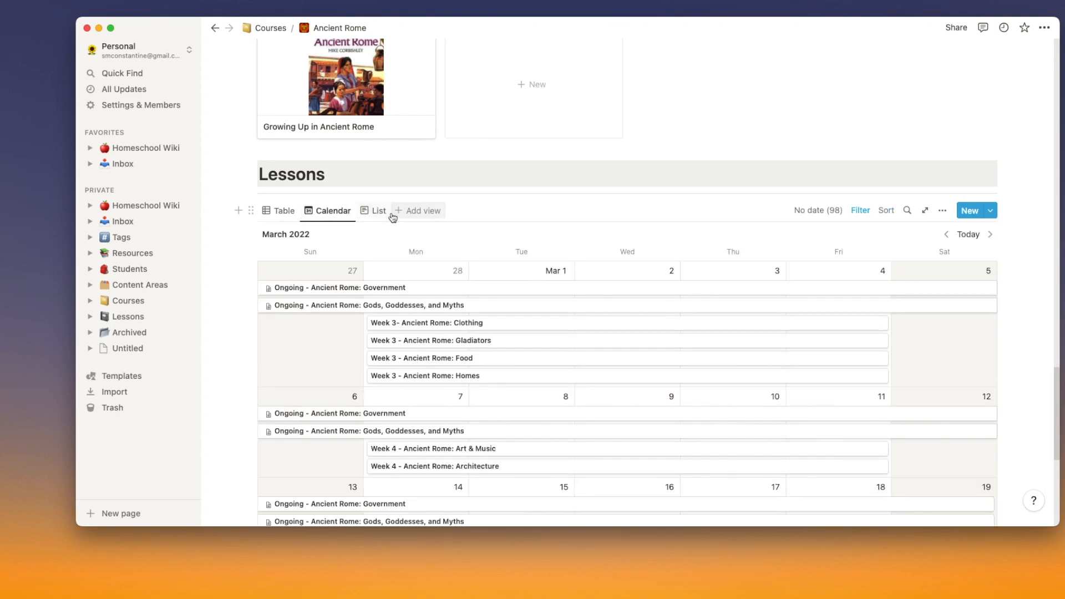
pyautogui.click(379, 209)
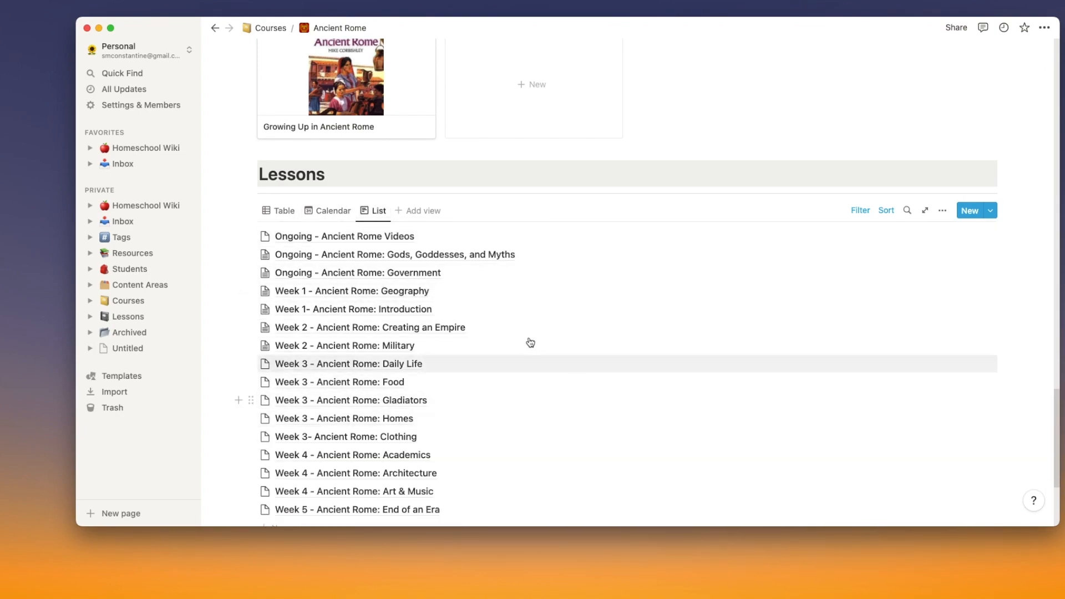
pyautogui.moveTo(493, 361)
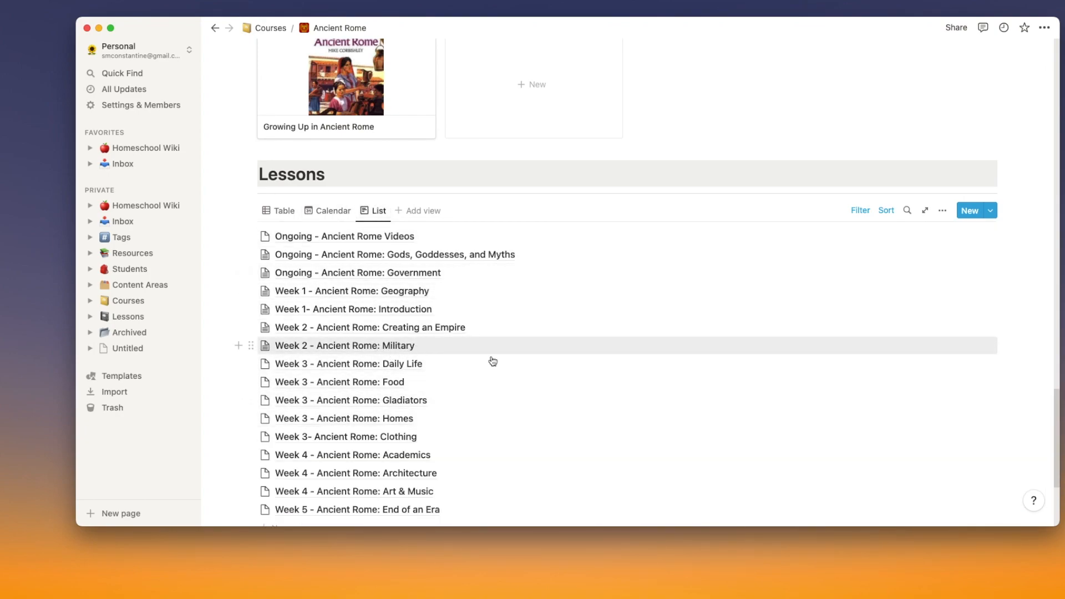
pyautogui.moveTo(467, 349)
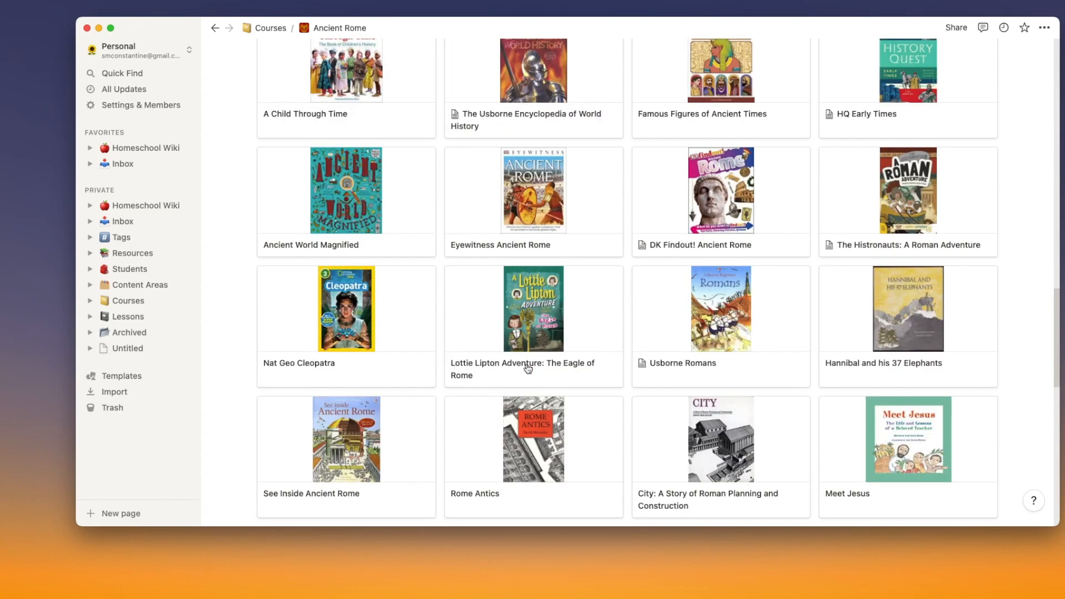
pyautogui.scroll(3)
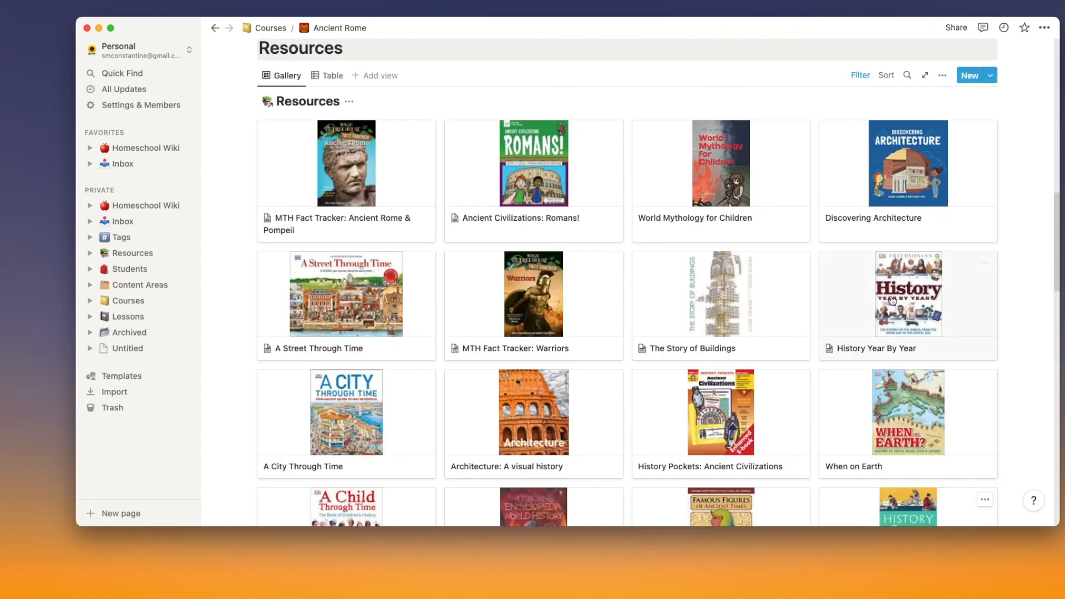
pyautogui.moveTo(575, 183)
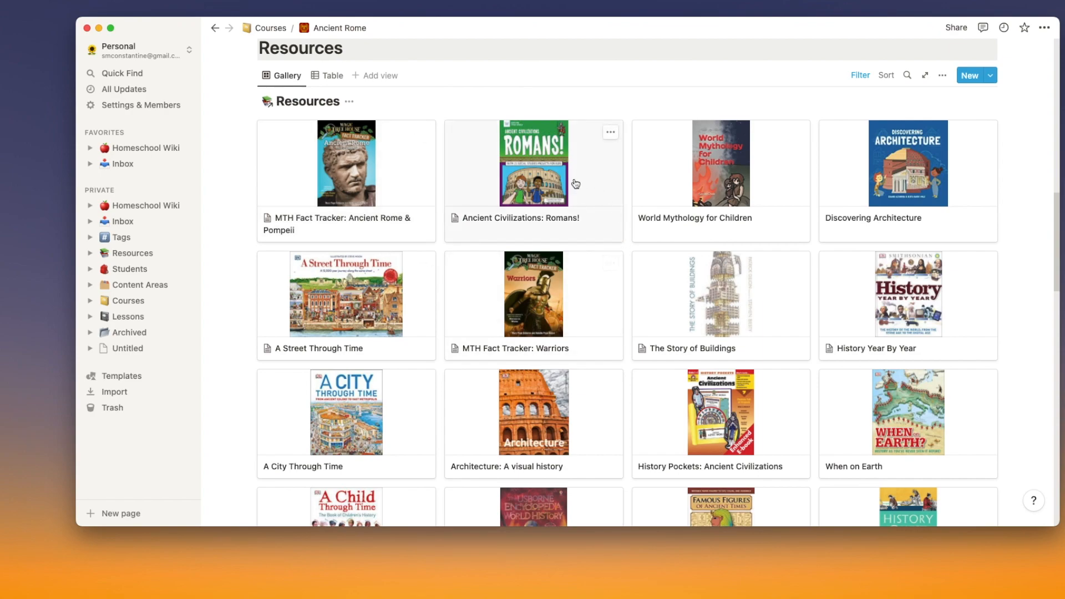
pyautogui.moveTo(426, 185)
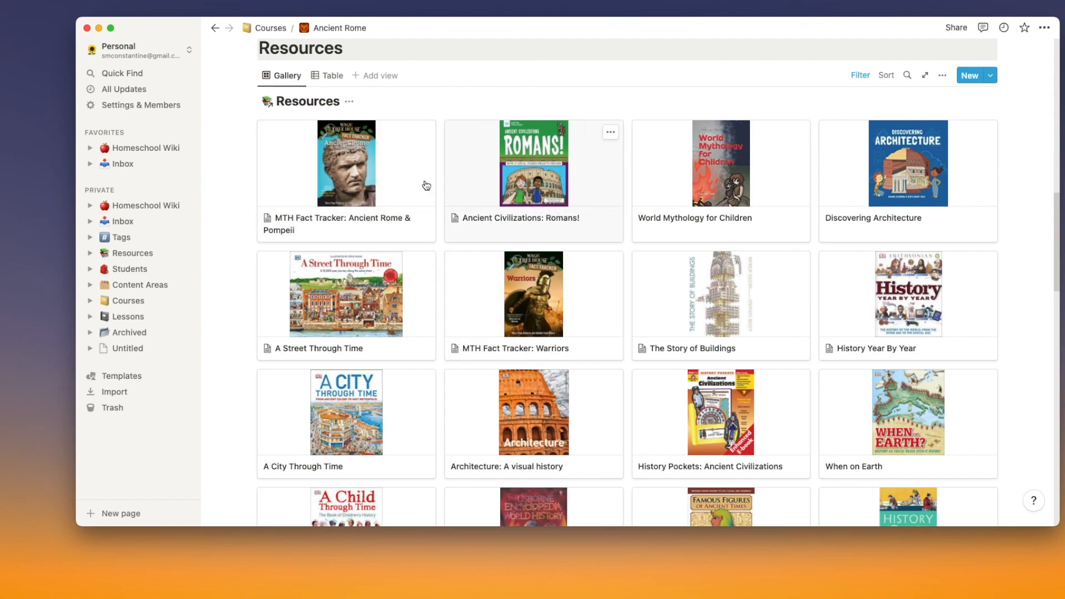
pyautogui.scroll(-3)
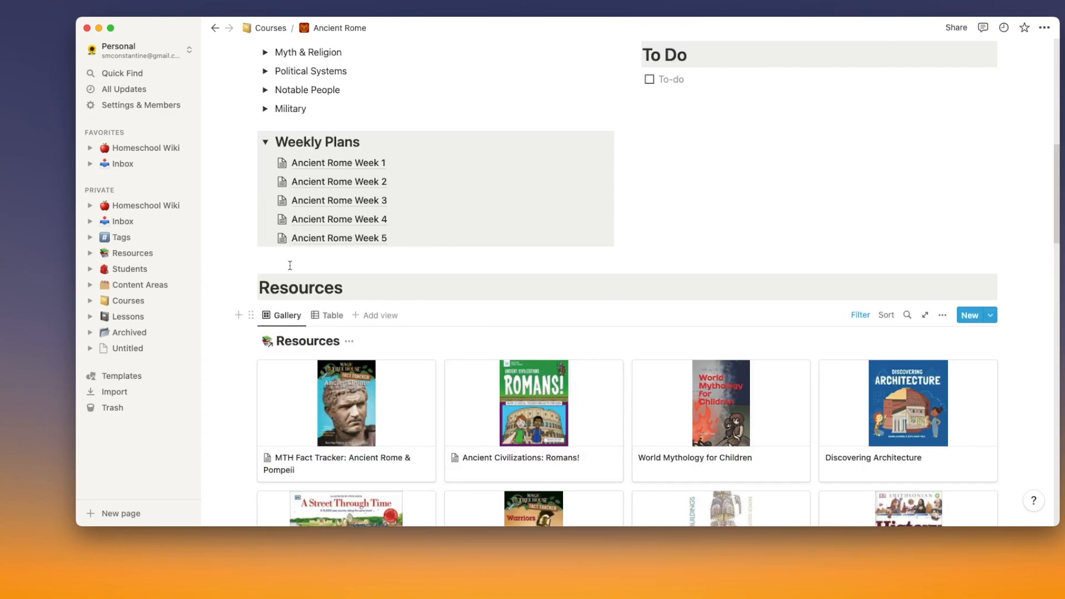
pyautogui.scroll(-3)
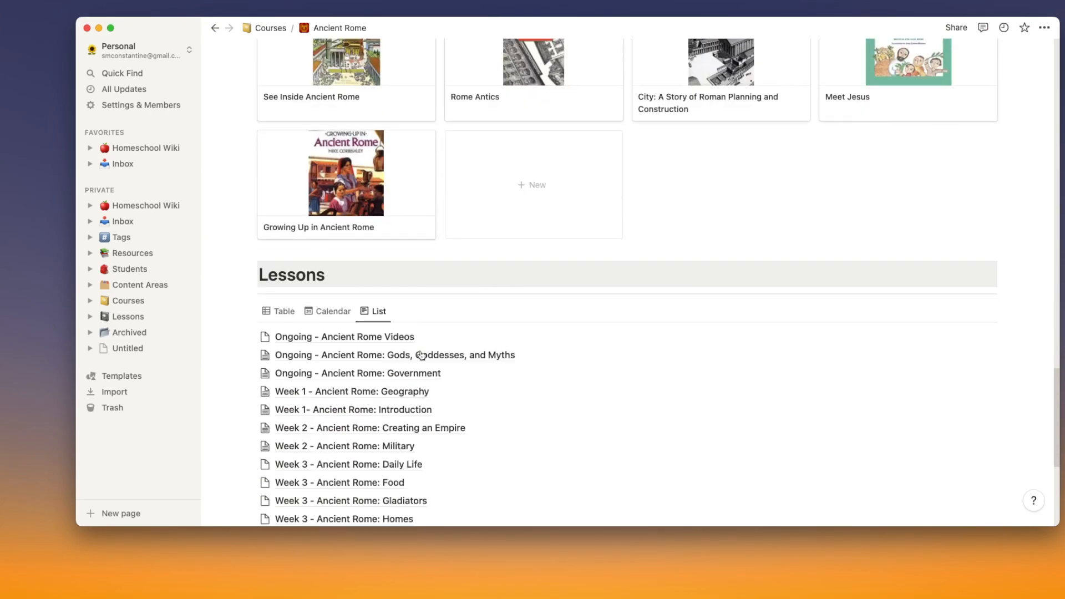
pyautogui.scroll(-3)
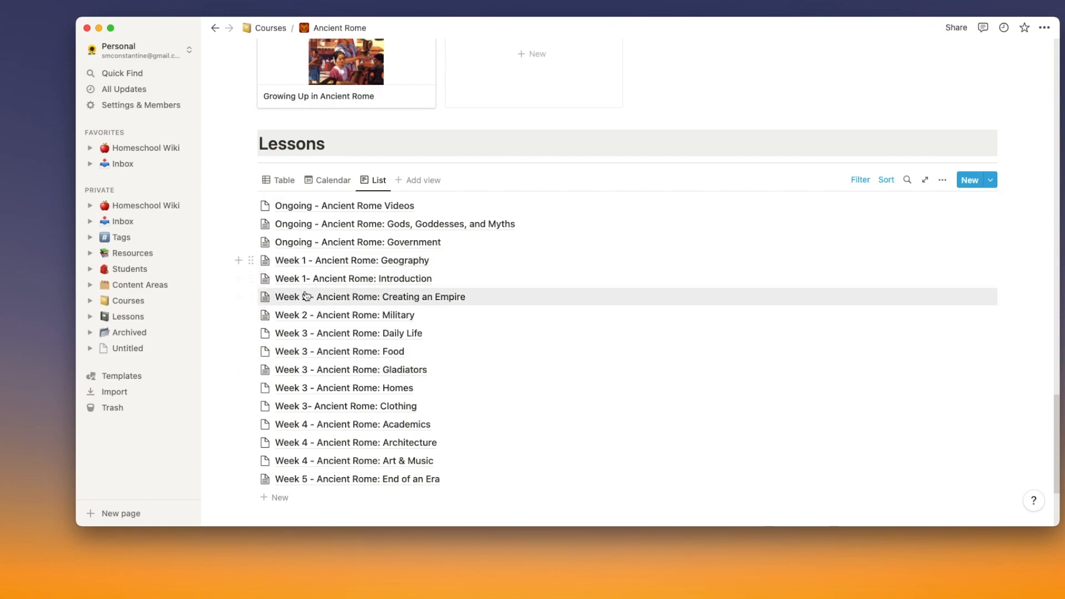
pyautogui.scroll(-3)
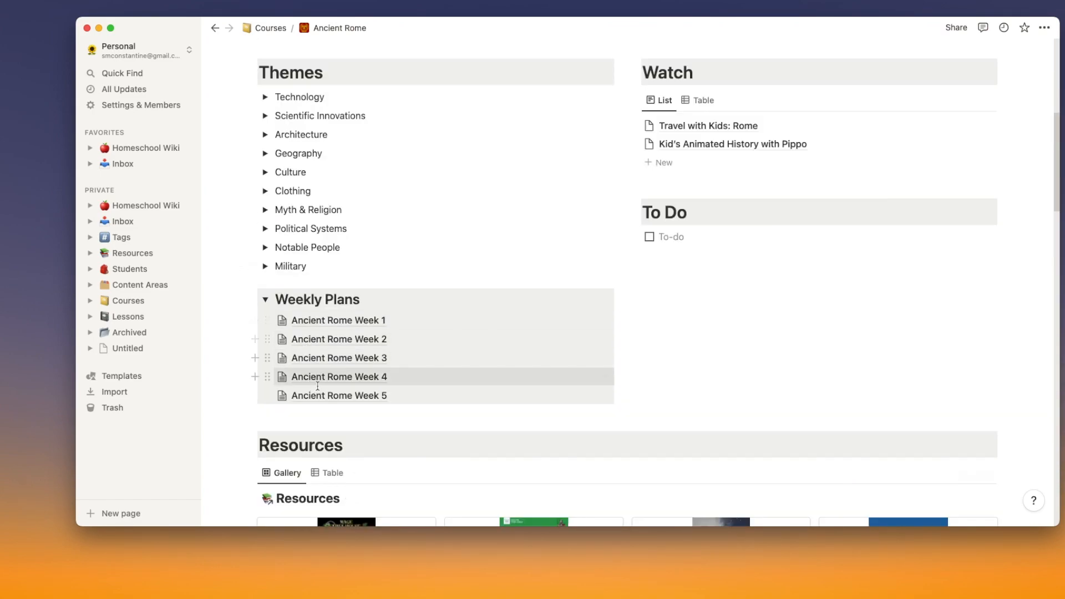
# Step: Open Ancient Rome Week 2 and scroll through its grouped Lessons and Resources
pyautogui.click(338, 339)
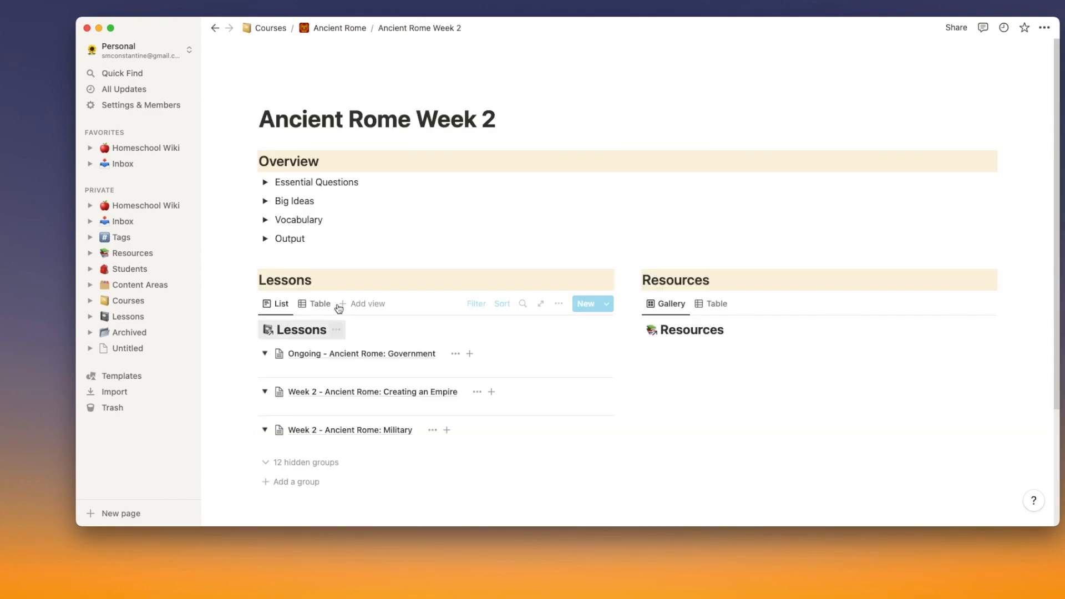
pyautogui.click(265, 182)
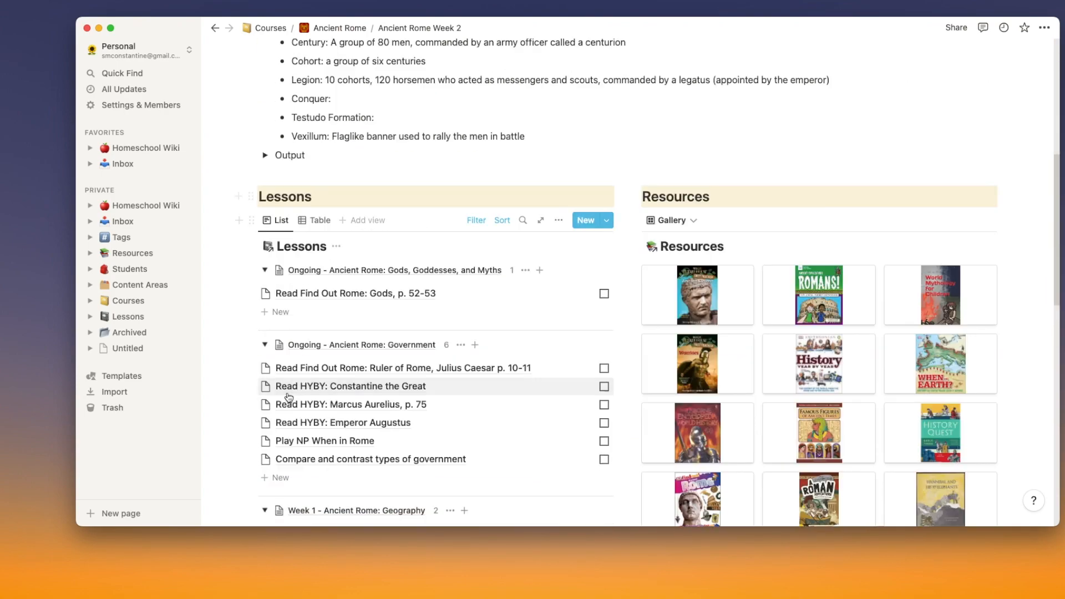
pyautogui.scroll(-3)
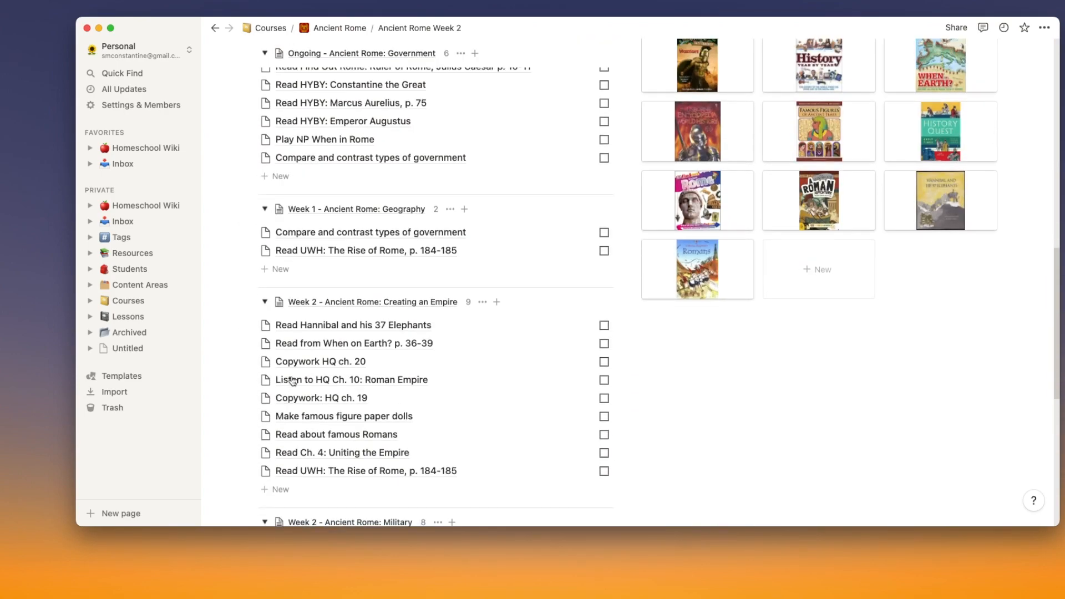
pyautogui.scroll(-3)
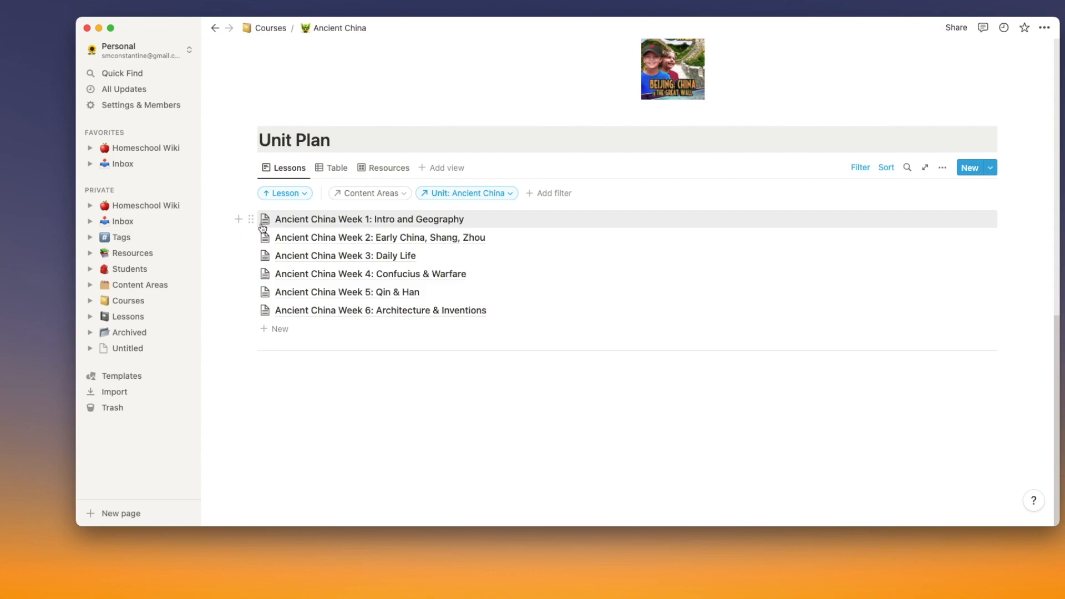
pyautogui.moveTo(446, 231)
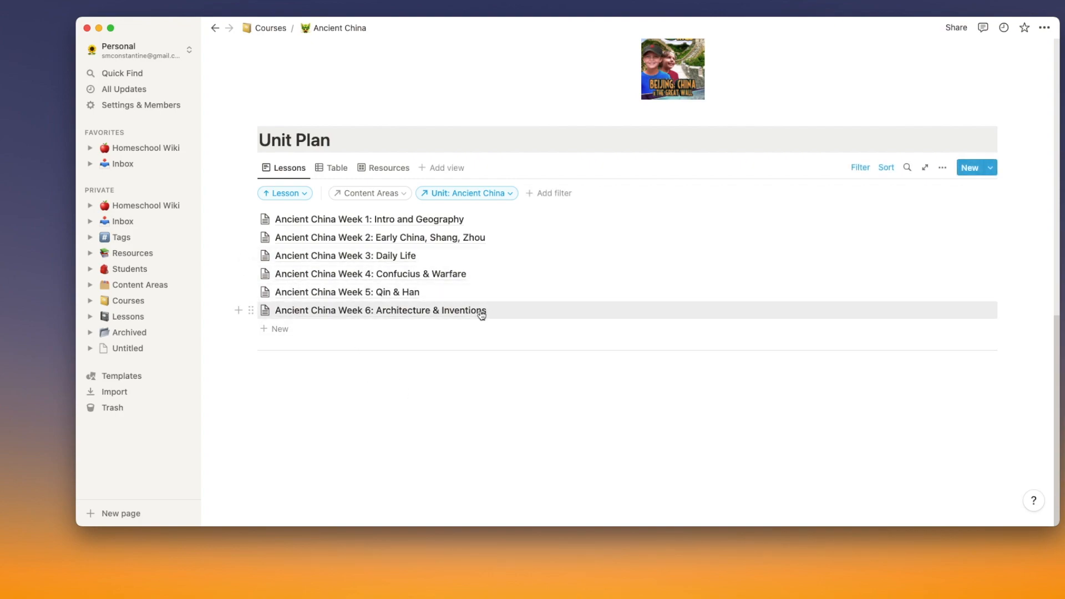
# Step: Preview Ancient China Week 1: Intro and Geography with its Essential Questions revealed
pyautogui.click(368, 218)
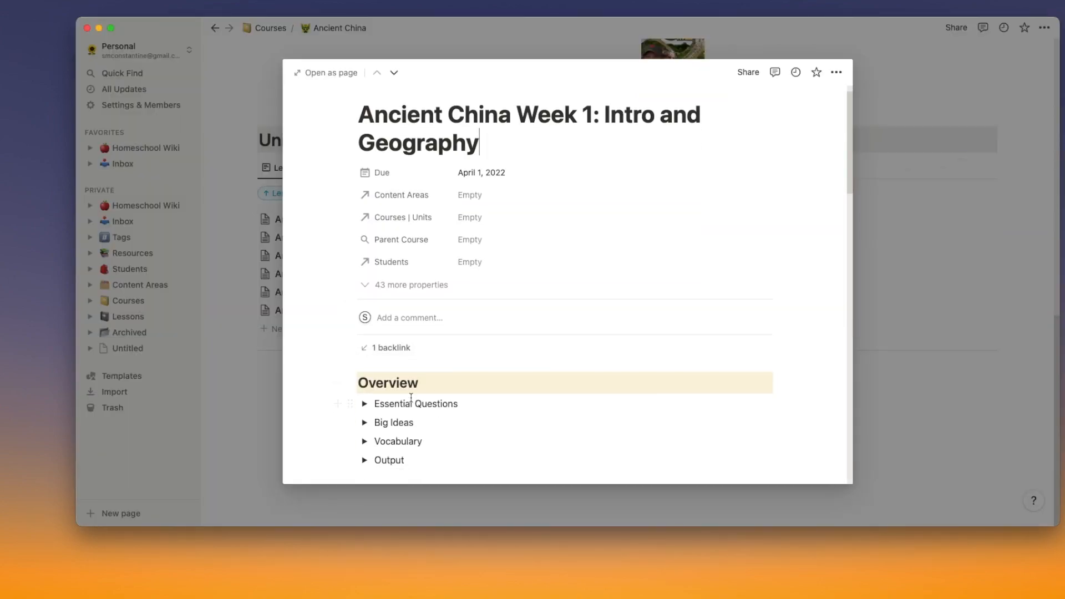
pyautogui.click(365, 404)
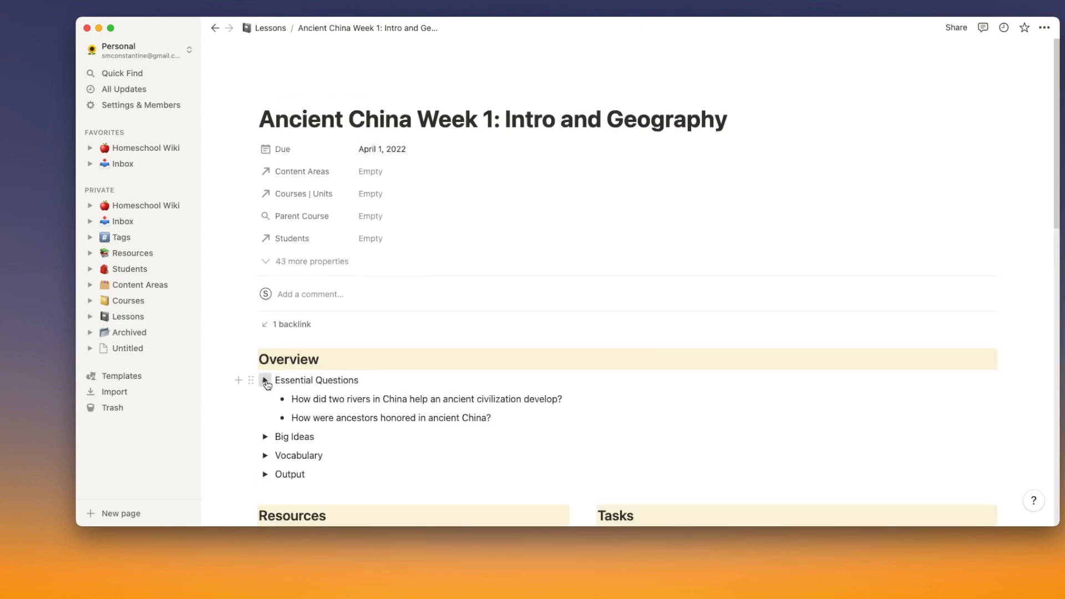
pyautogui.scroll(-3)
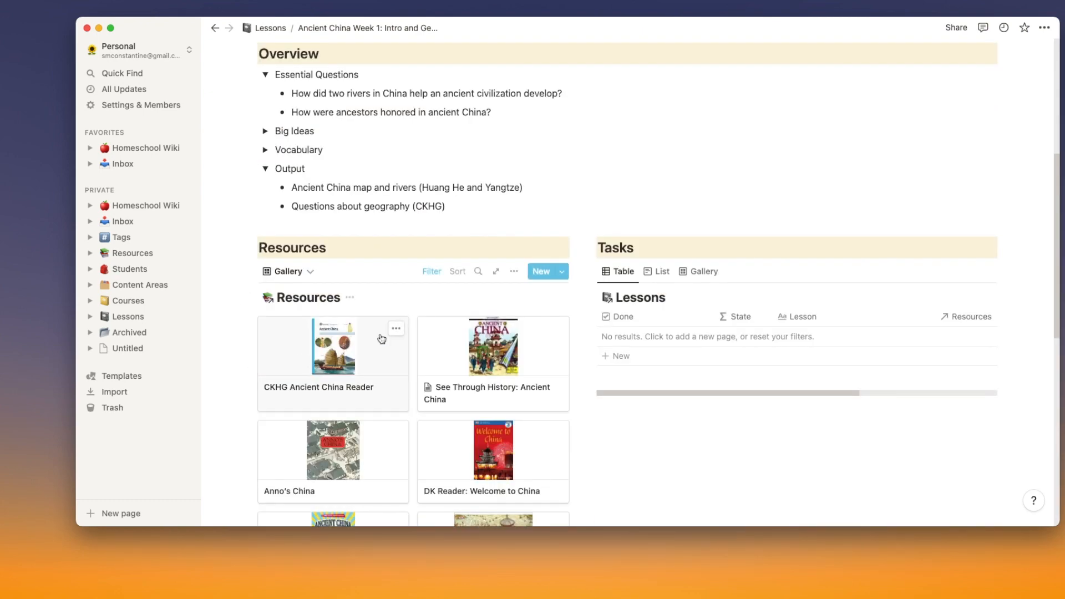
pyautogui.scroll(-3)
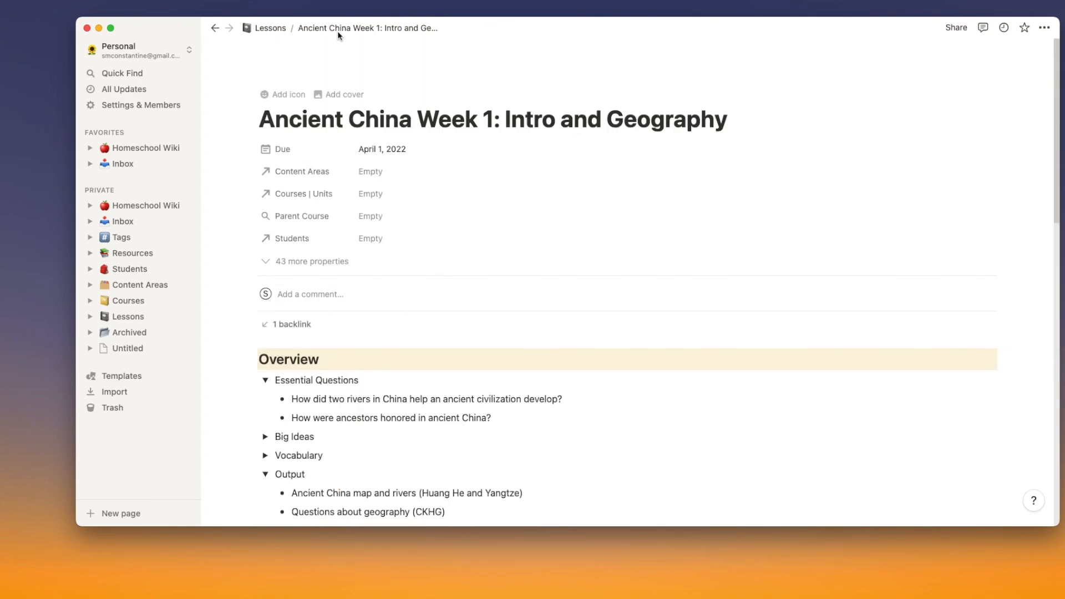
# Step: Leave the lesson preview and go up to the Lessons database
pyautogui.click(215, 27)
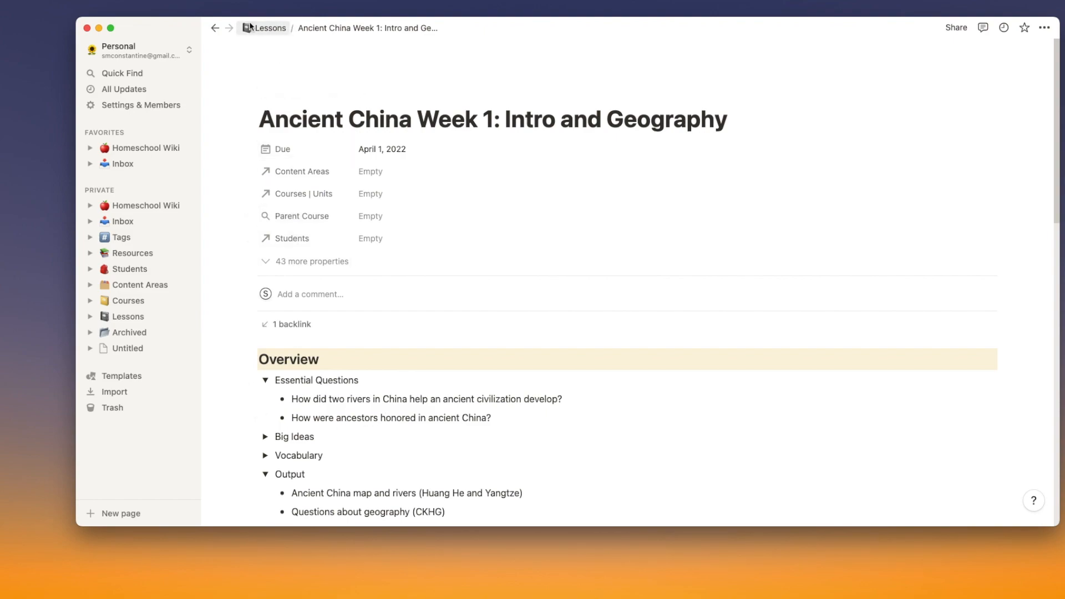
pyautogui.click(141, 285)
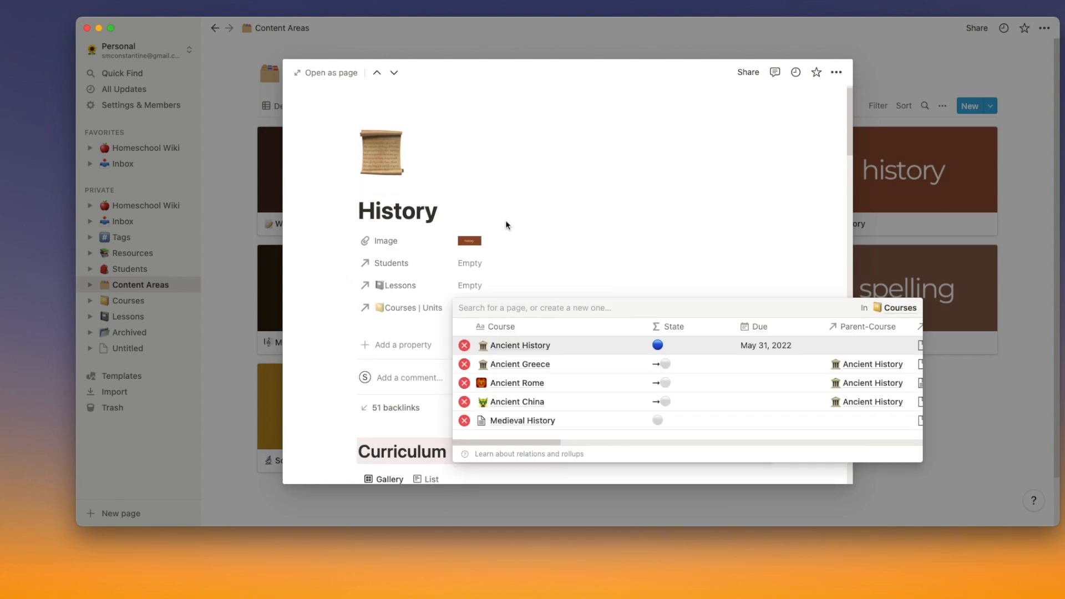
pyautogui.click(516, 383)
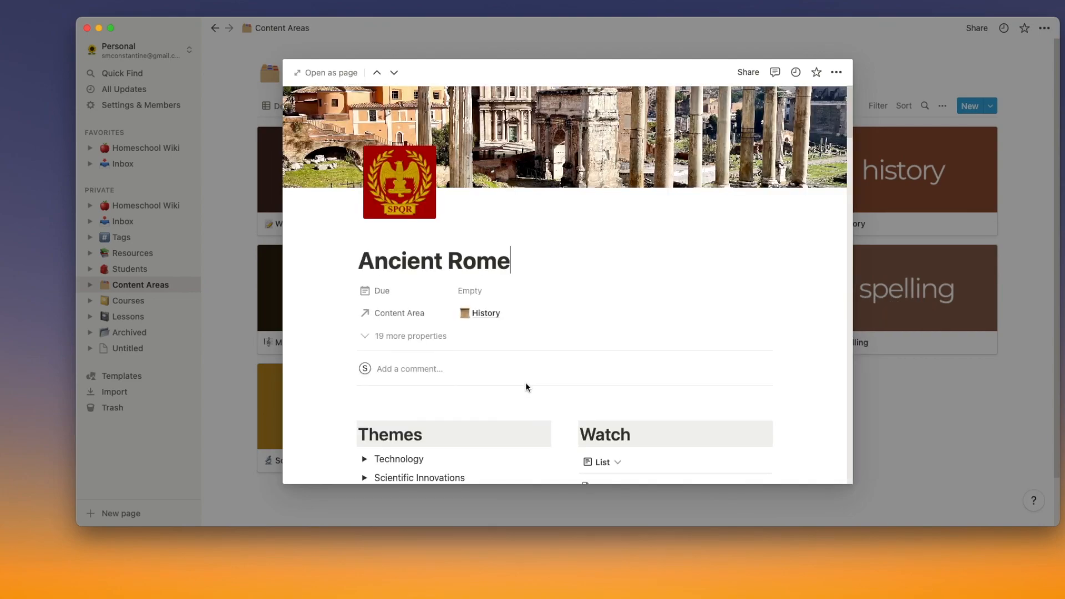
pyautogui.click(325, 73)
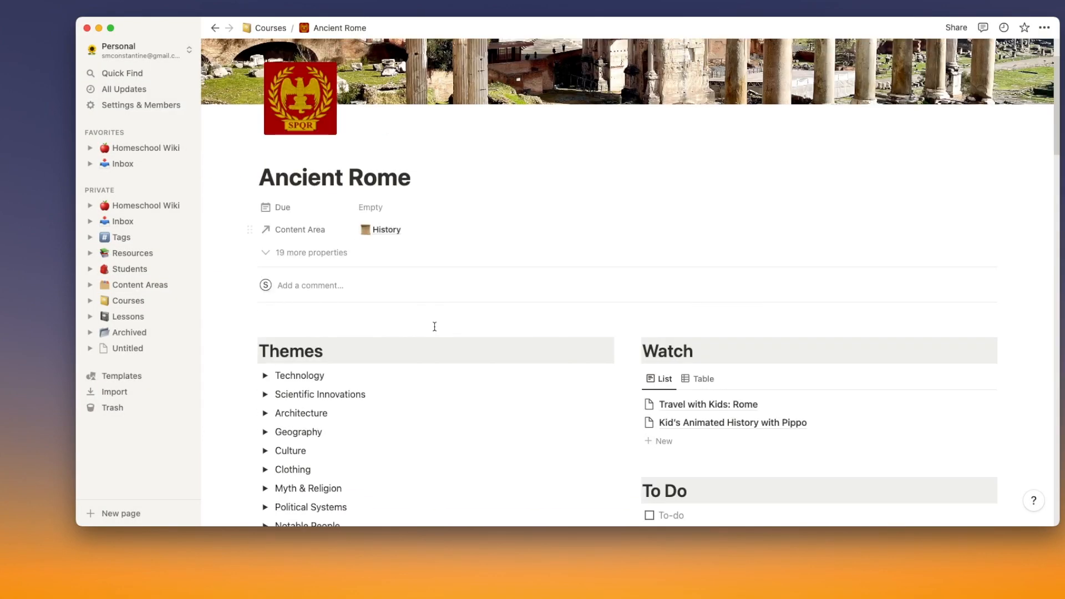
pyautogui.scroll(-3)
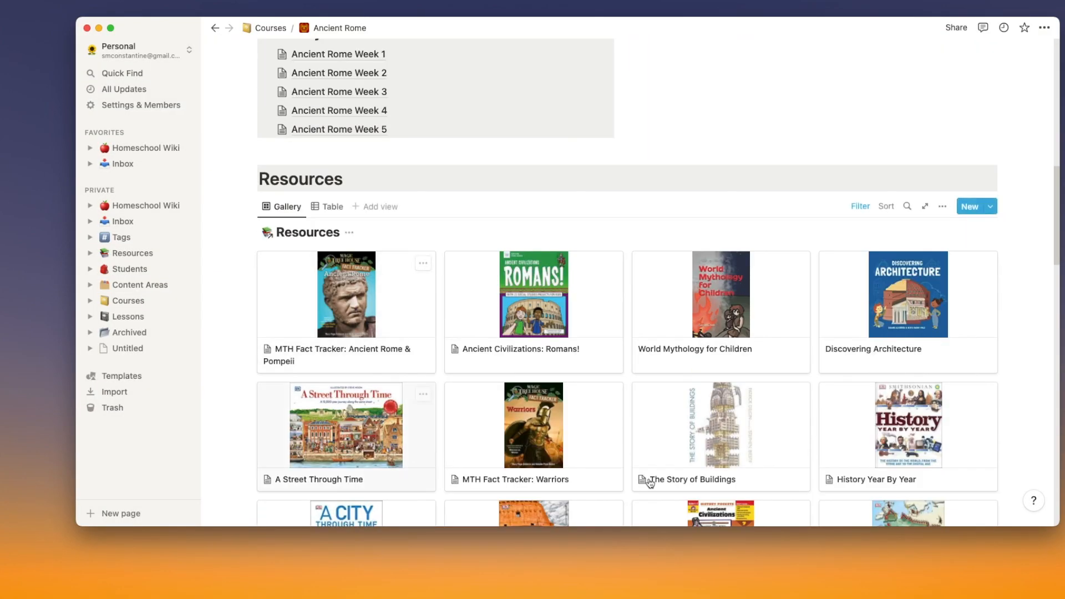
pyautogui.moveTo(465, 417)
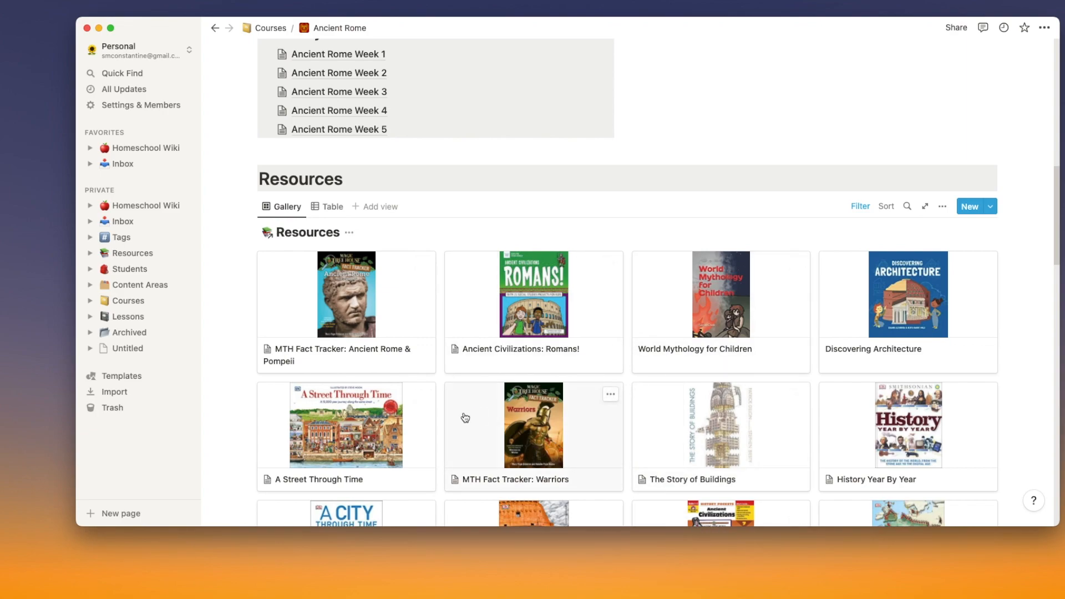
pyautogui.scroll(-3)
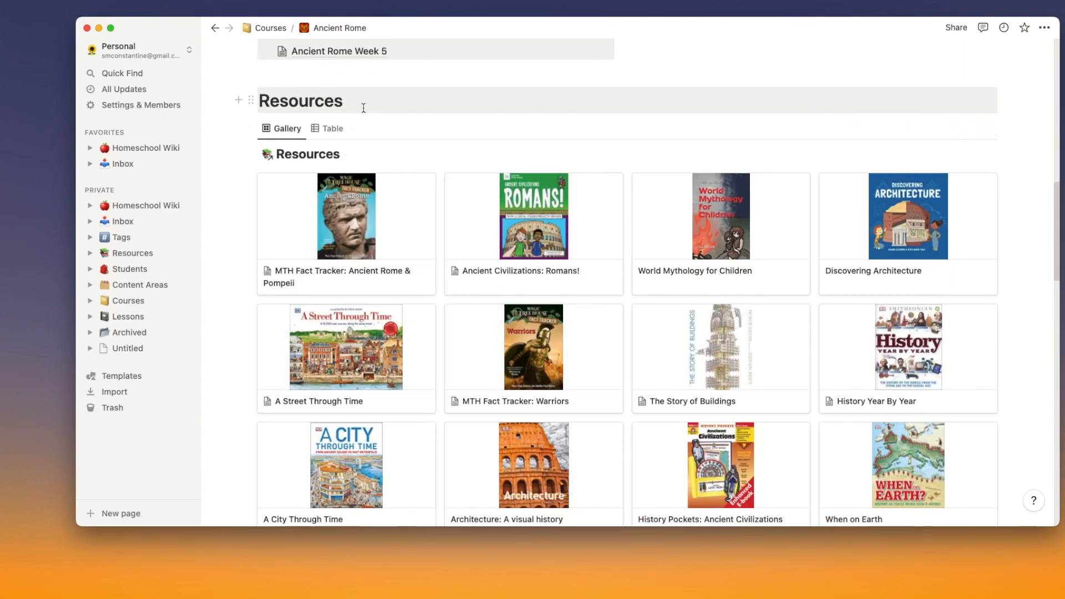
pyautogui.scroll(-3)
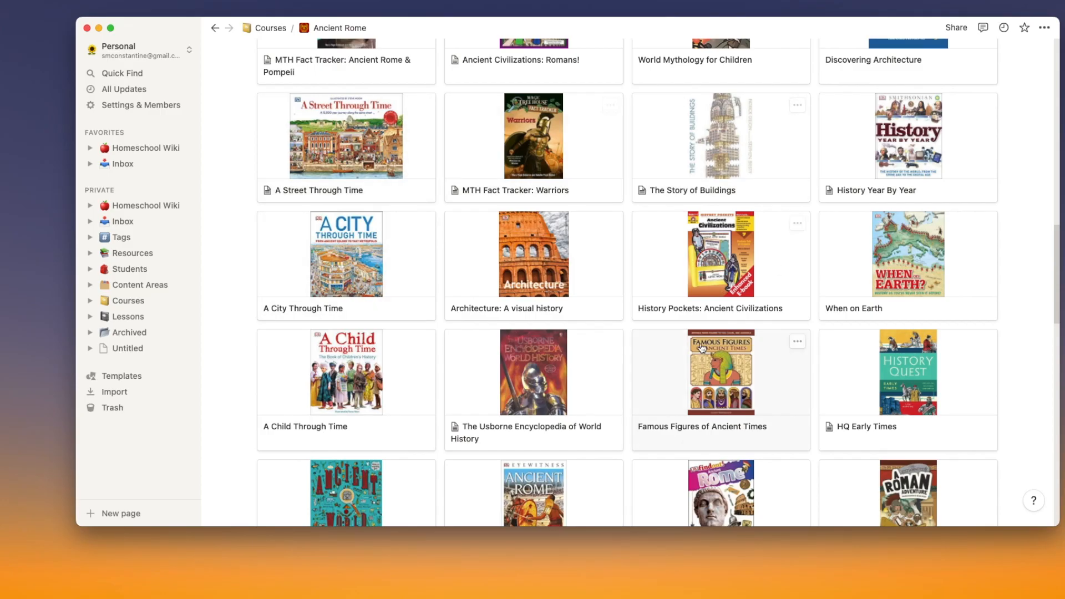
pyautogui.scroll(-3)
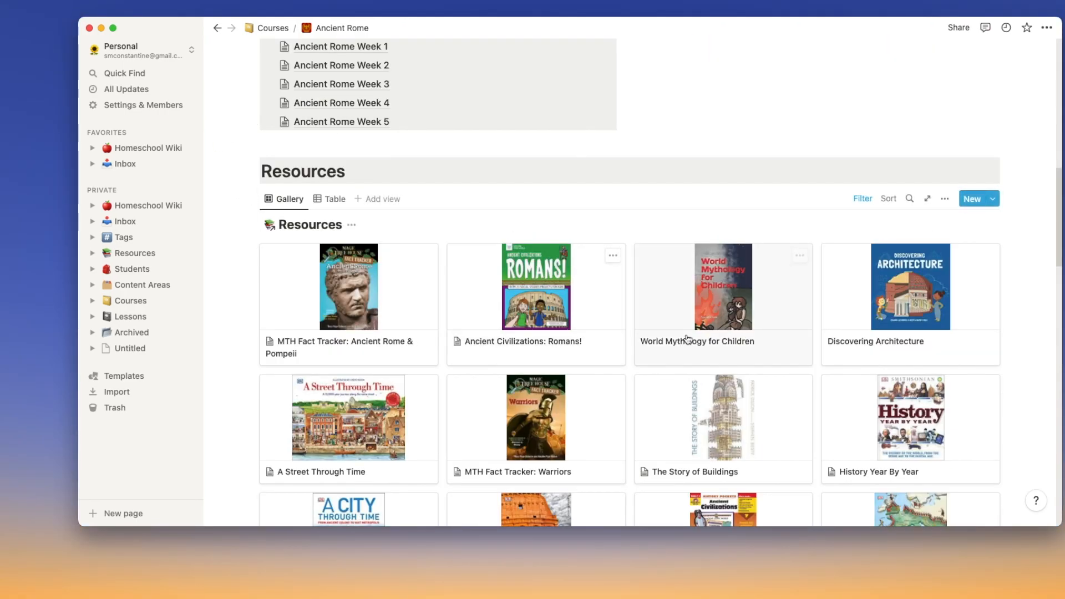
pyautogui.scroll(-3)
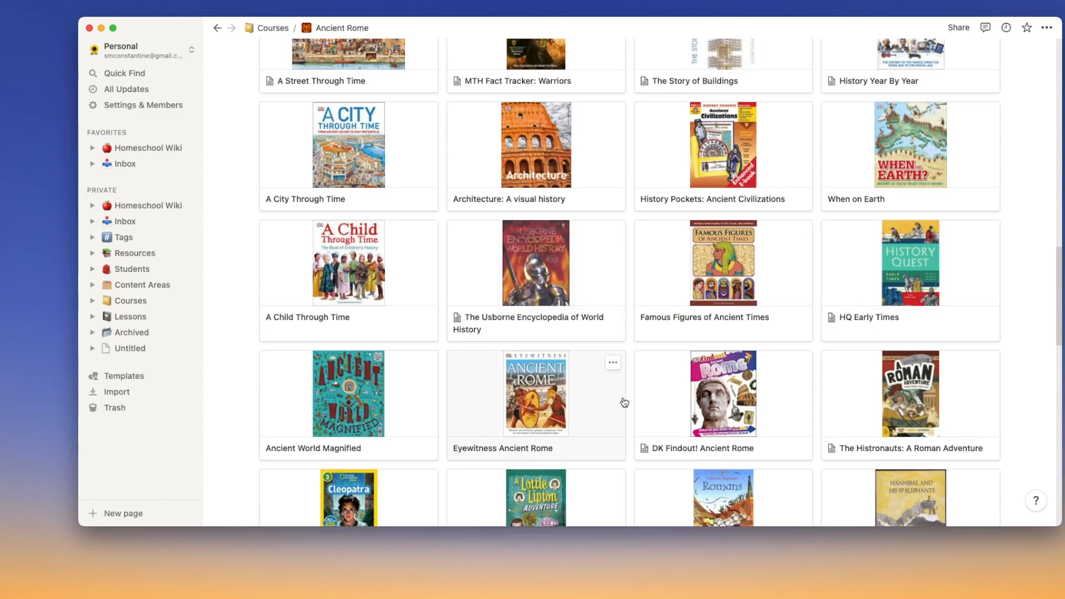
pyautogui.scroll(-3)
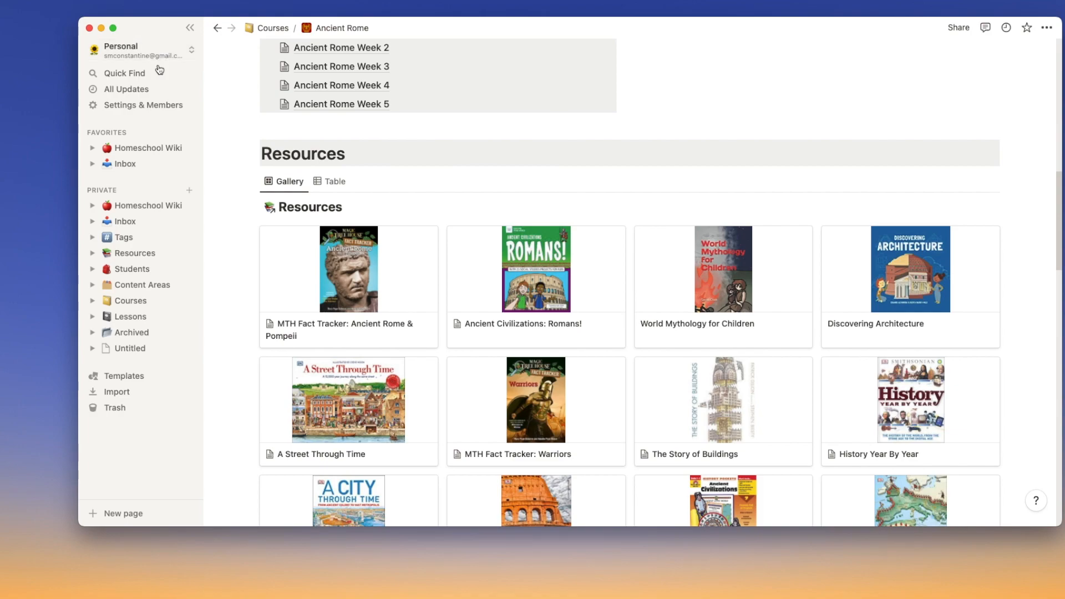
pyautogui.moveTo(123, 73)
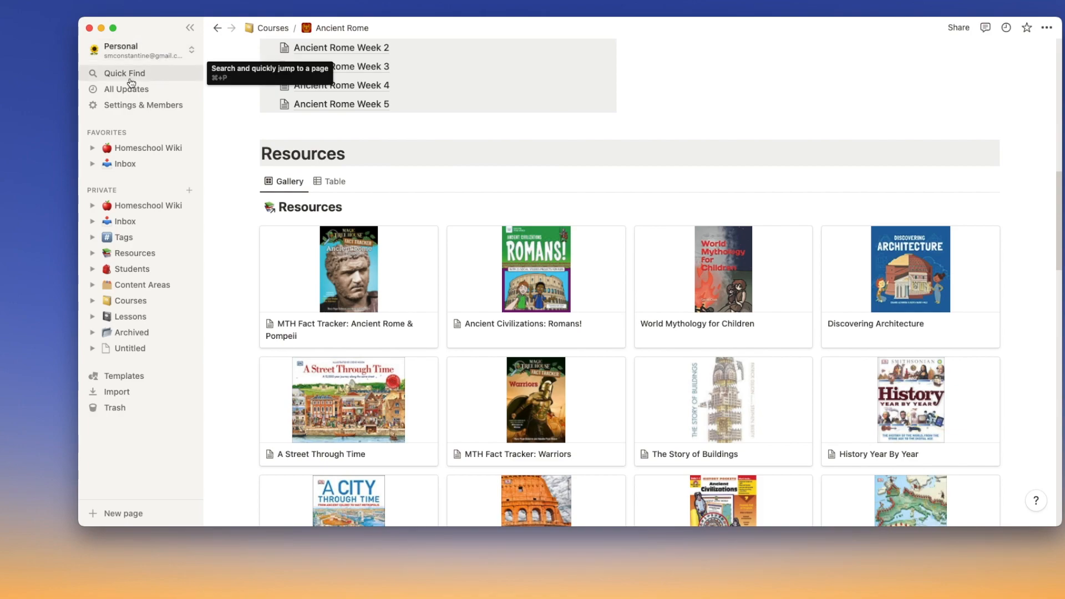
# Step: Find 'Moon' via Quick Find, open the Moon tag page and scroll its books and resources
pyautogui.write('Moon')
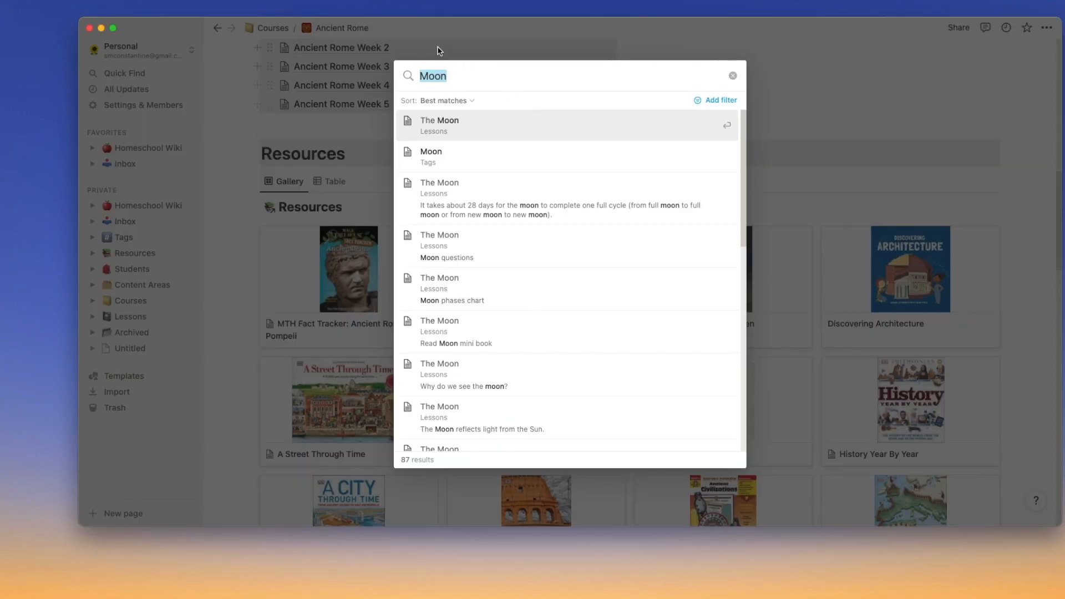
pyautogui.click(432, 156)
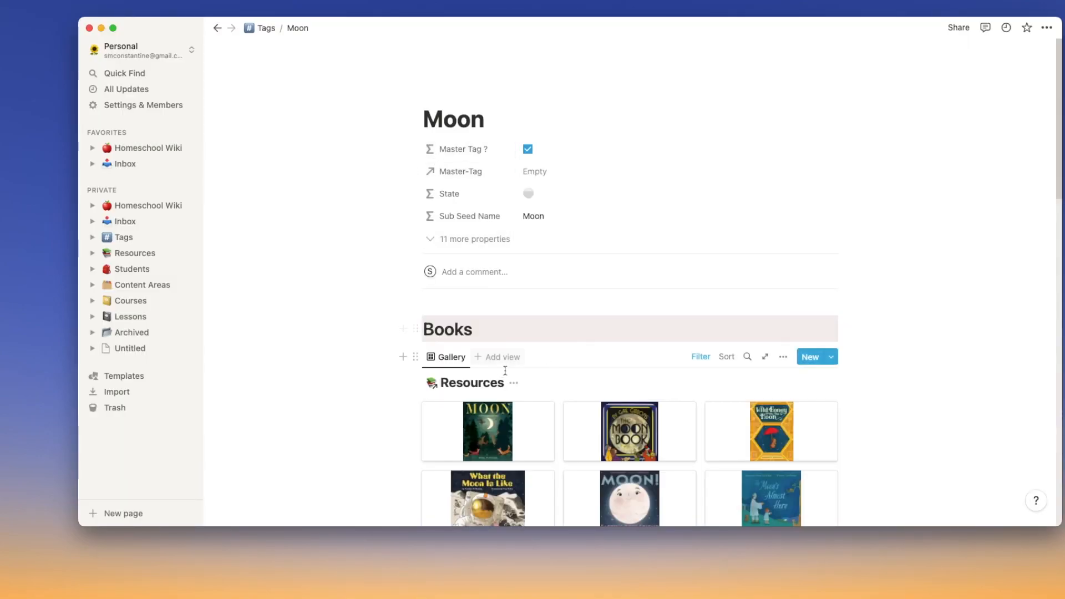
pyautogui.scroll(-3)
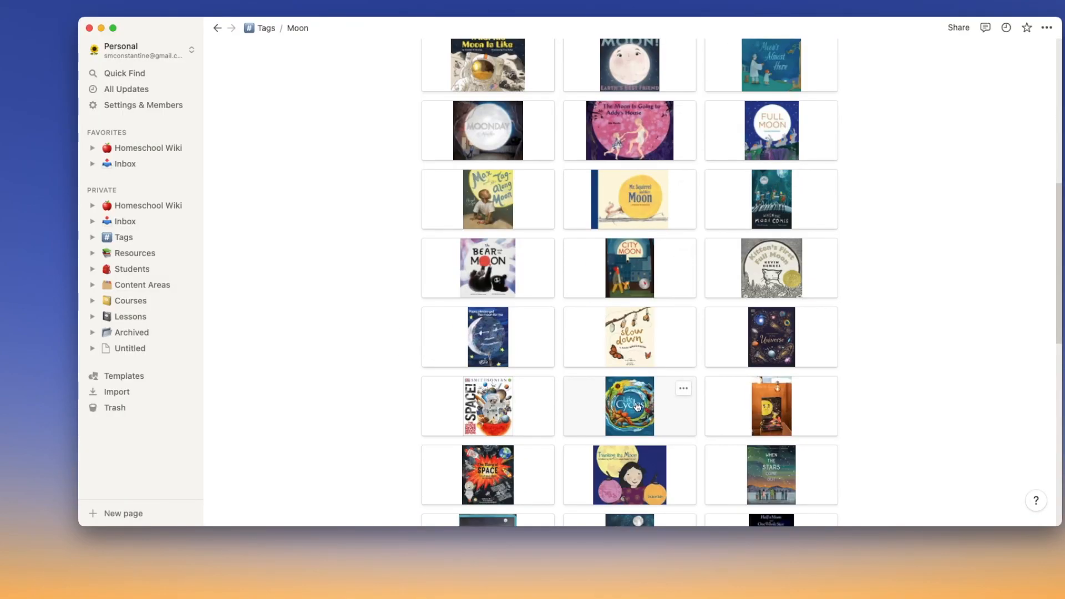
pyautogui.scroll(-3)
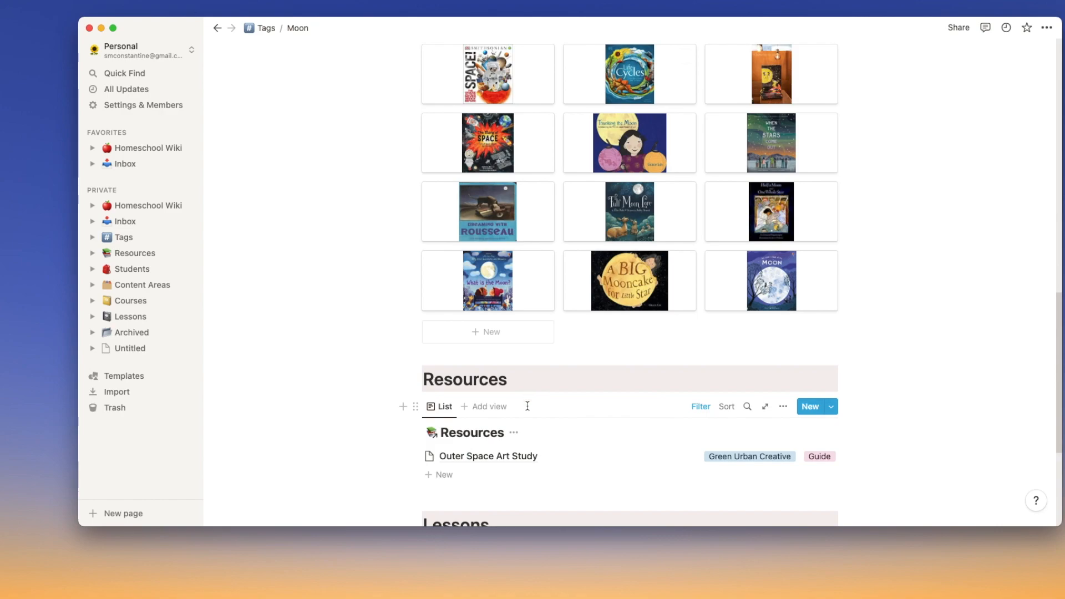
pyautogui.scroll(-3)
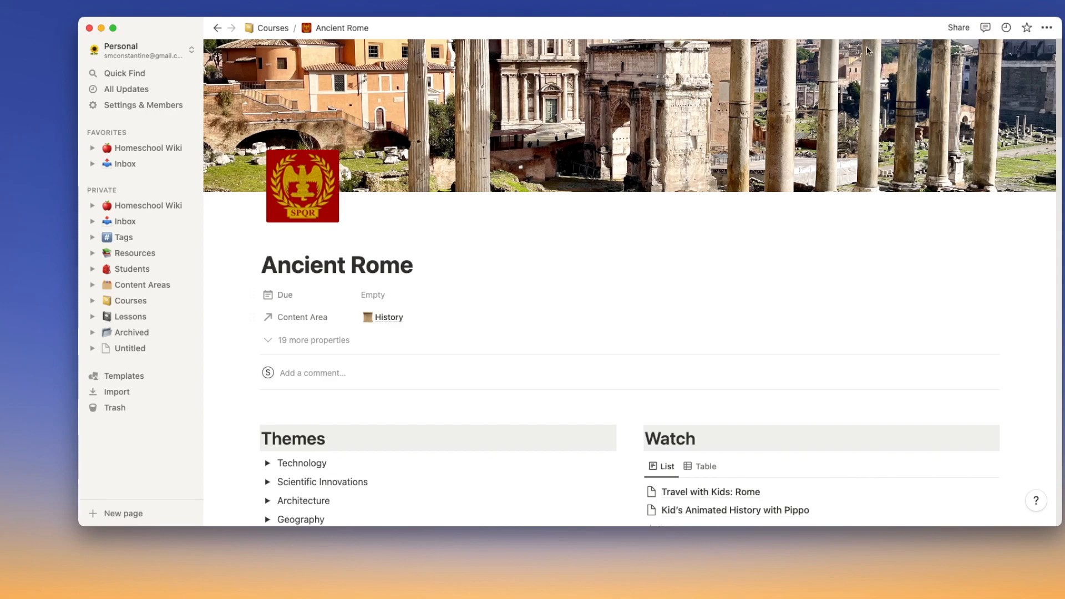
# Step: Scroll the Ancient Rome page through Resources and Lessons back to Weekly Plans
pyautogui.scroll(-3)
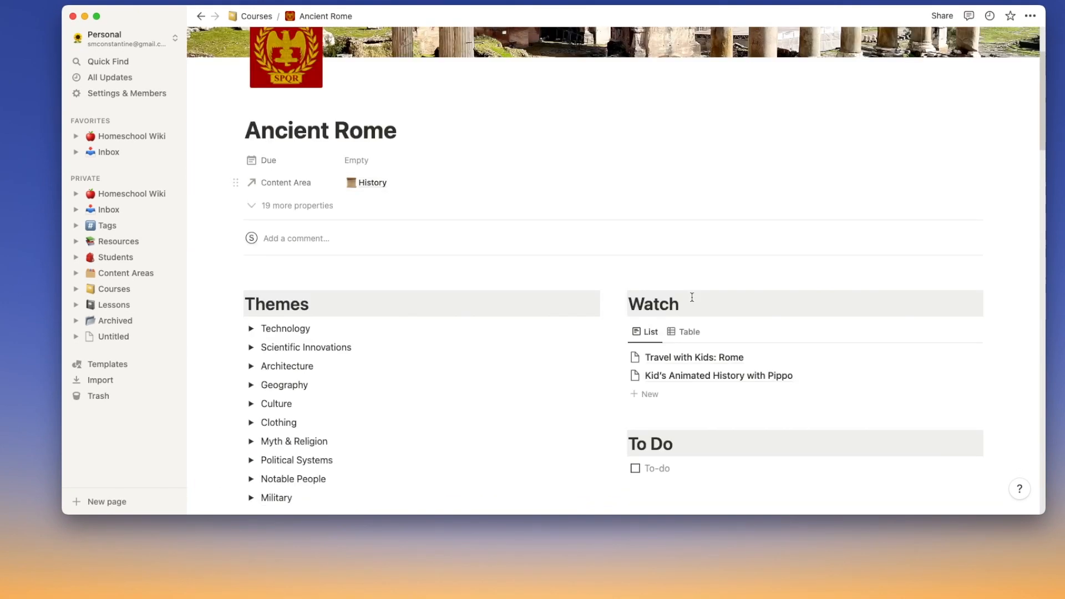
pyautogui.scroll(-3)
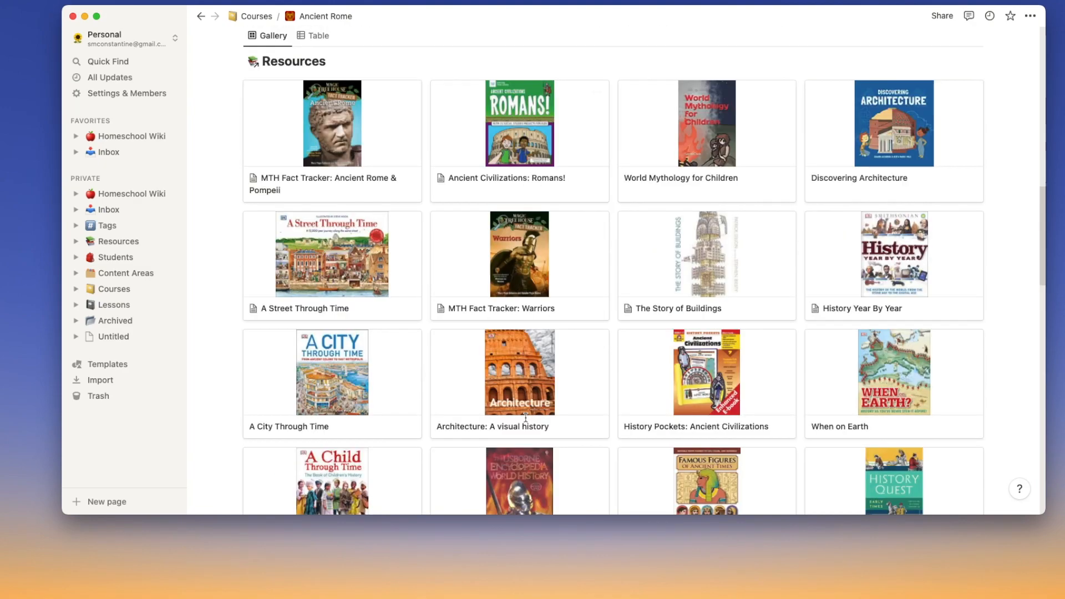
pyautogui.scroll(-3)
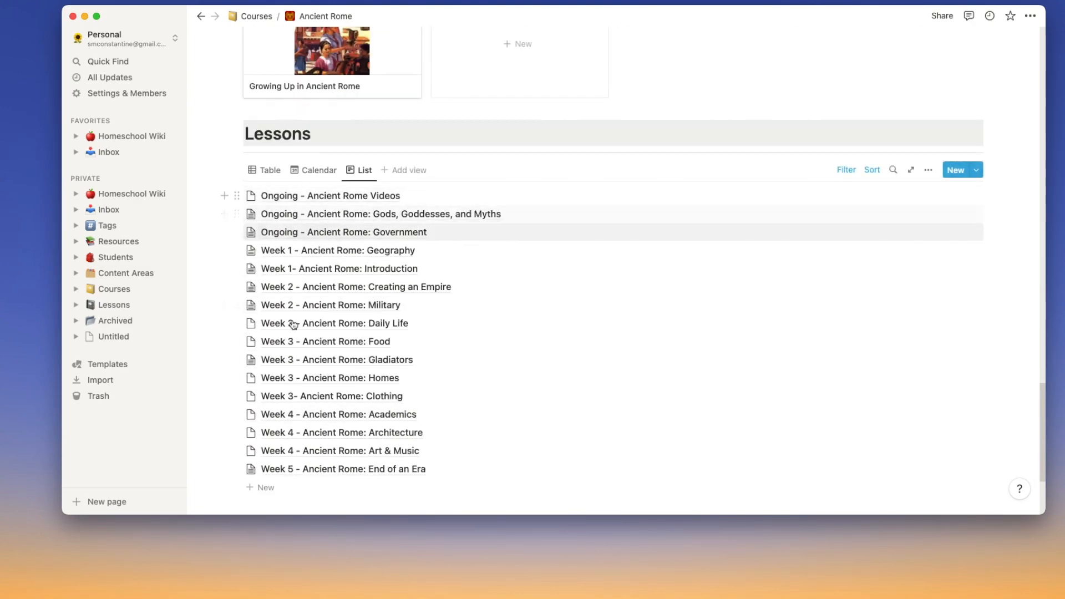
pyautogui.scroll(-3)
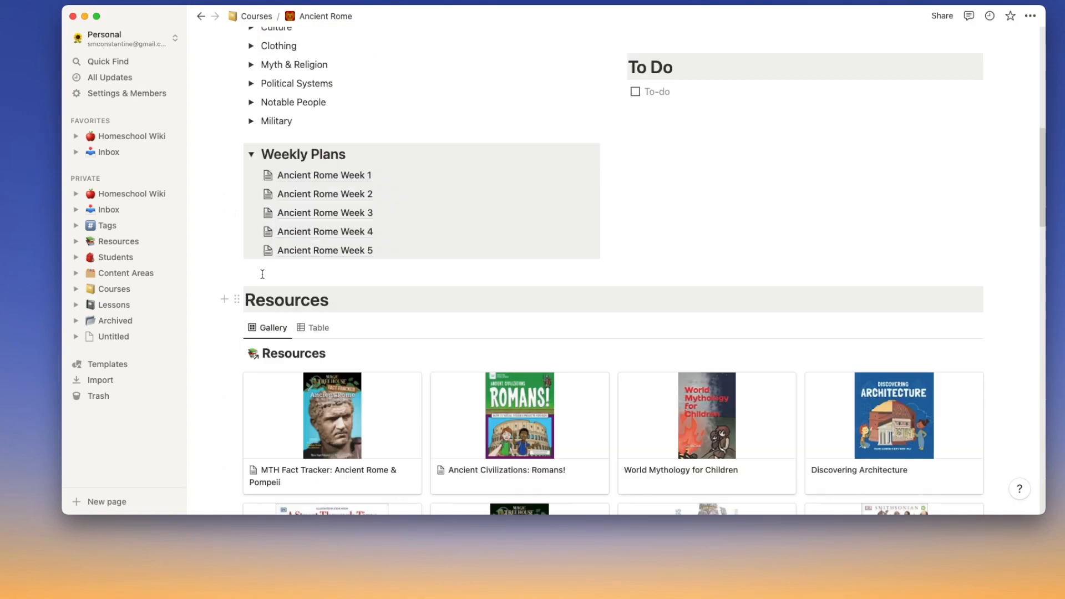
# Step: Open the plan and toggle its Big Ideas and Essential Questions overview sections
pyautogui.click(325, 174)
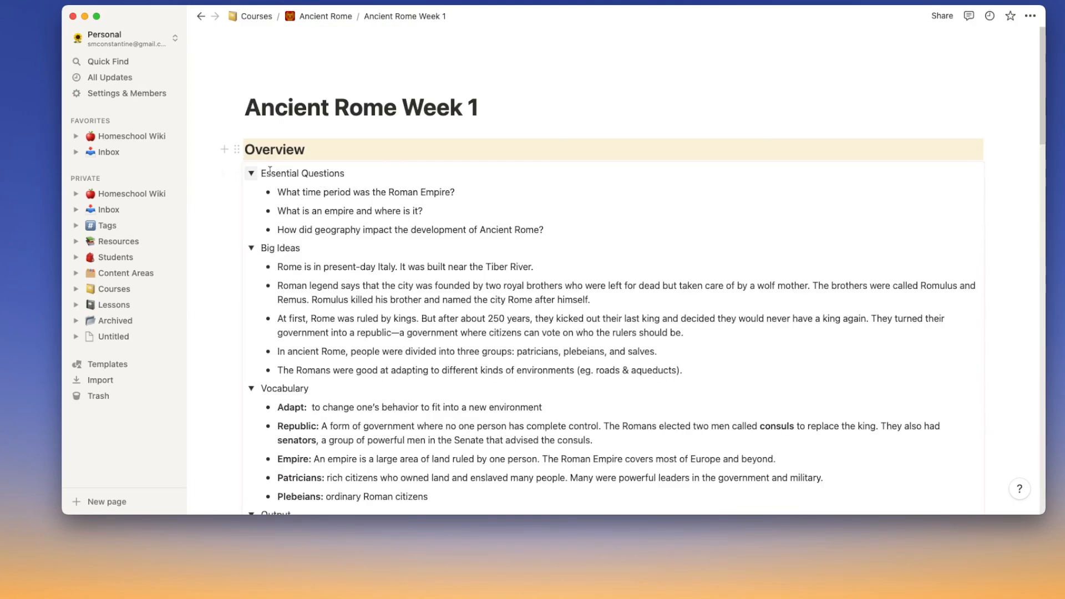
pyautogui.click(250, 247)
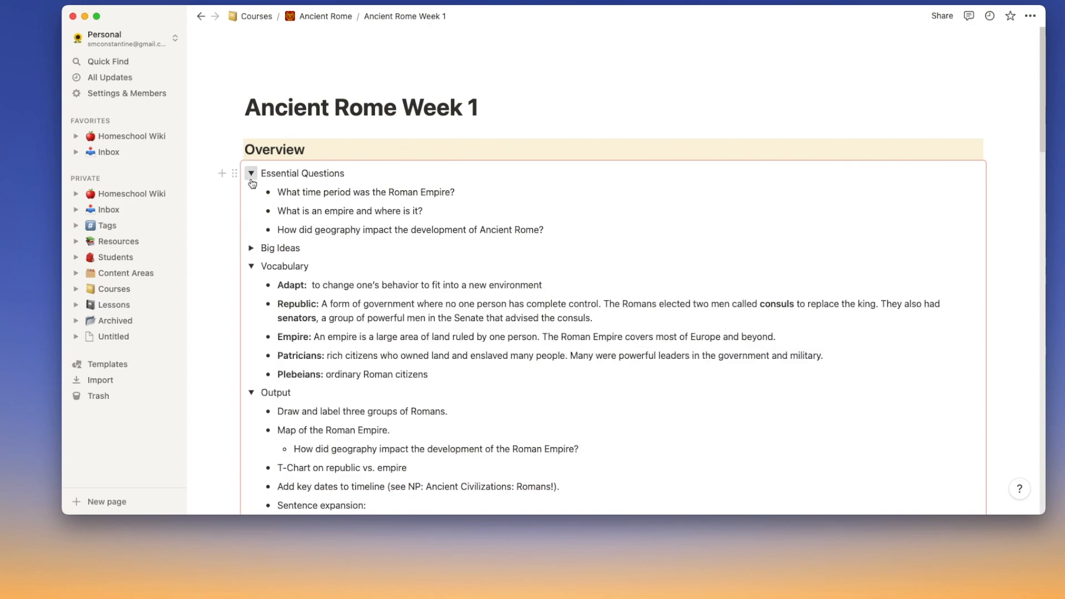
pyautogui.click(251, 173)
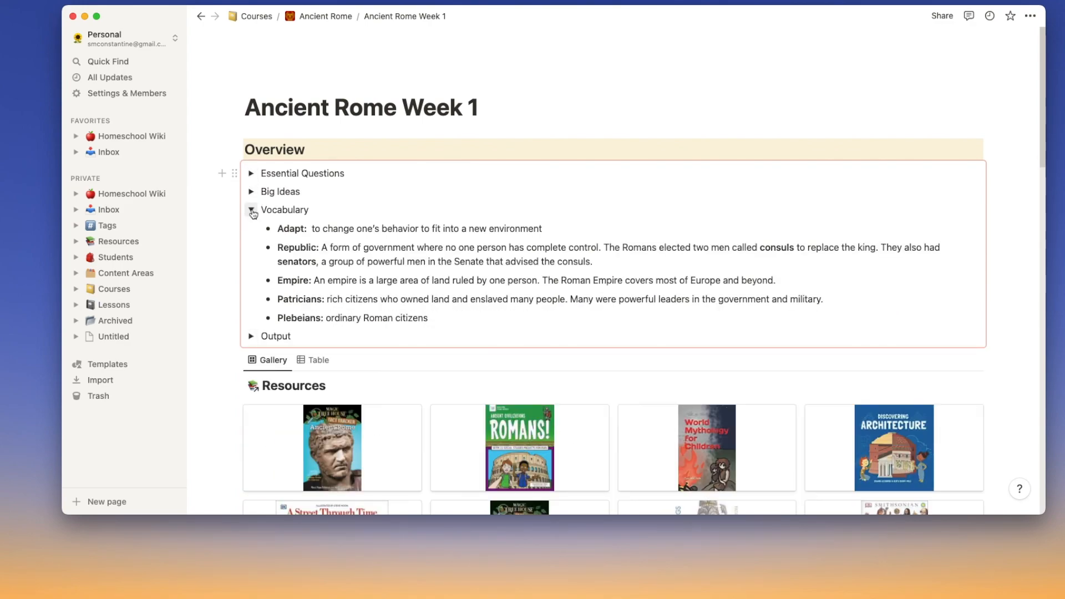
pyautogui.click(251, 210)
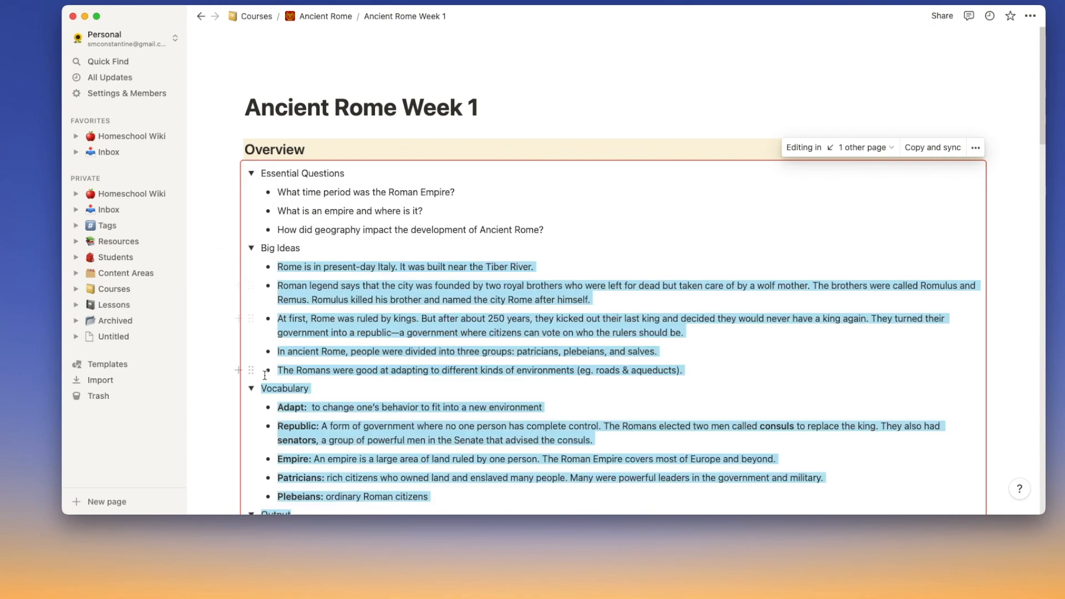
# Step: Scroll past the overview and Resources down to the Geography and Introduction lessons
pyautogui.scroll(-3)
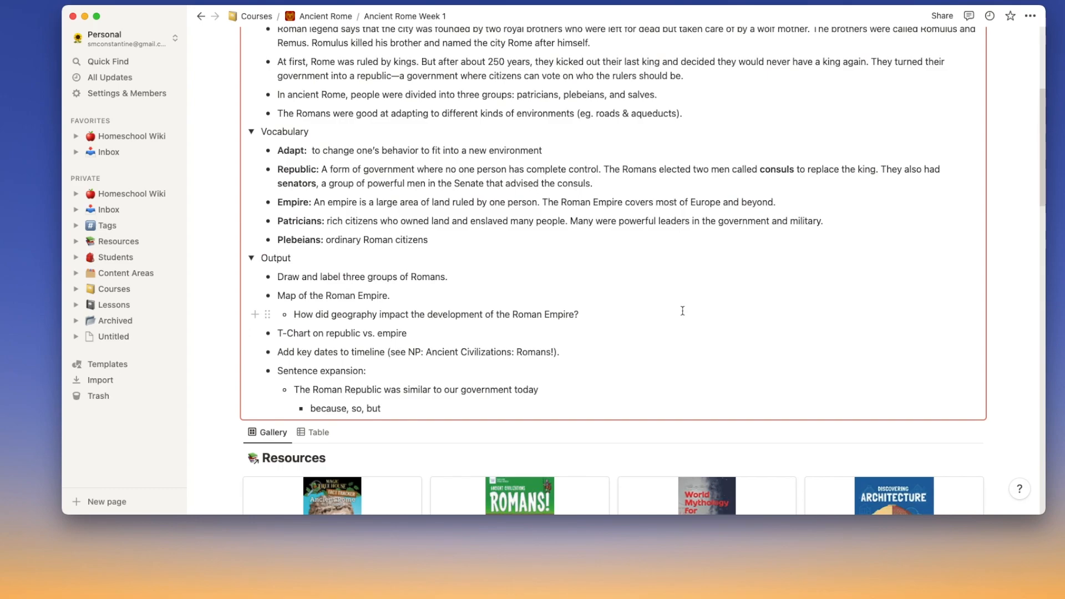
pyautogui.scroll(-3)
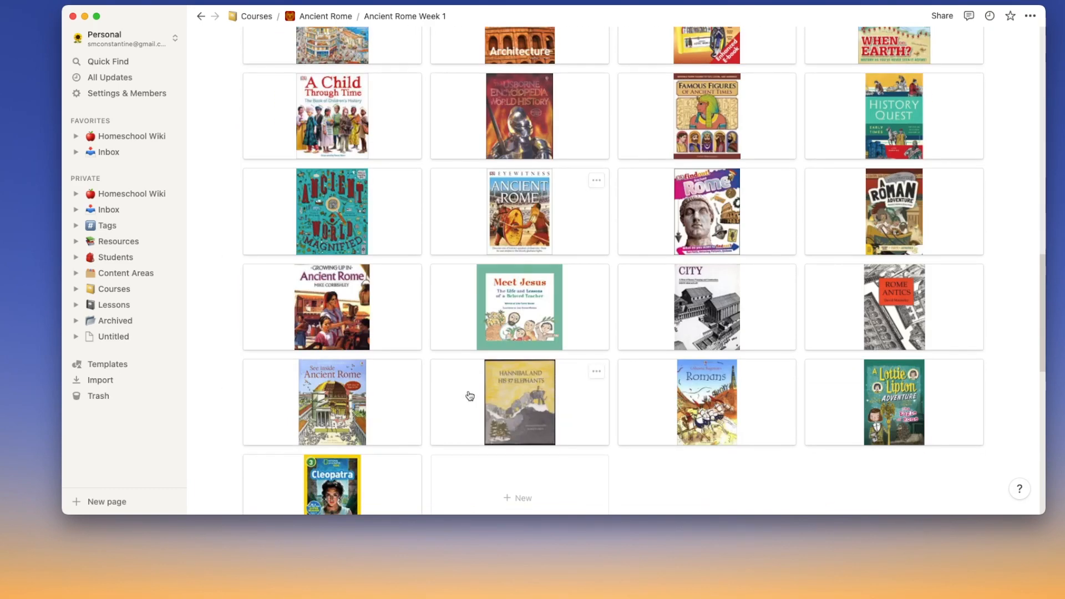
pyautogui.scroll(-3)
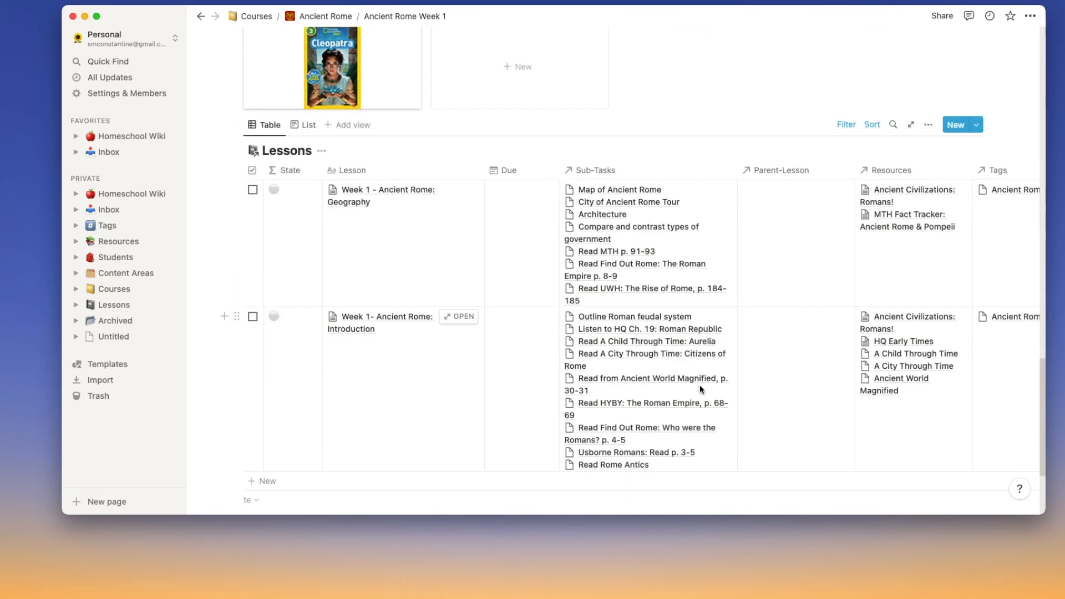
pyautogui.moveTo(412, 276)
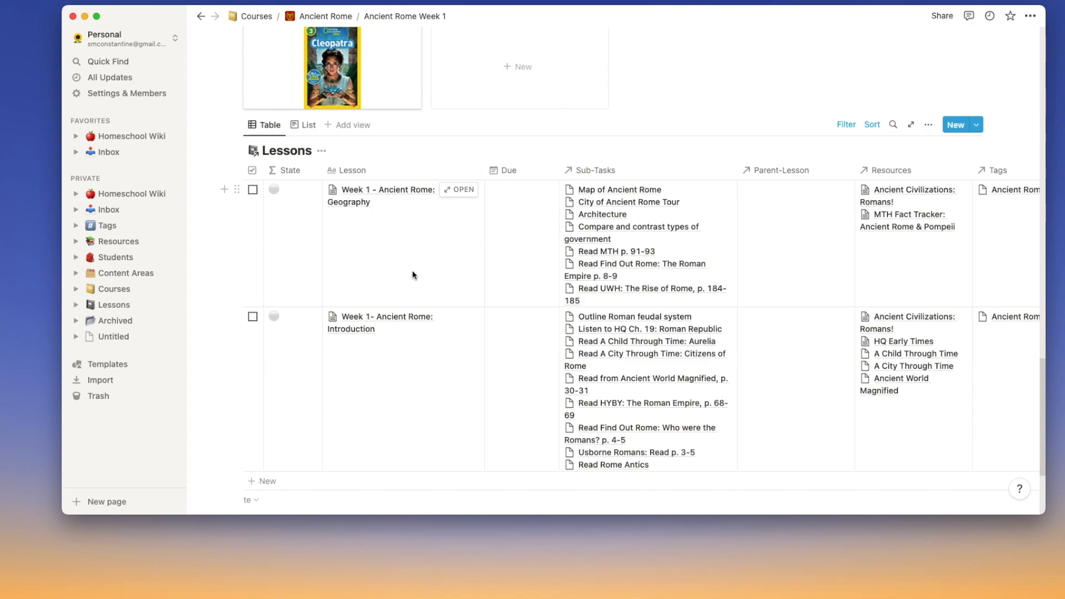